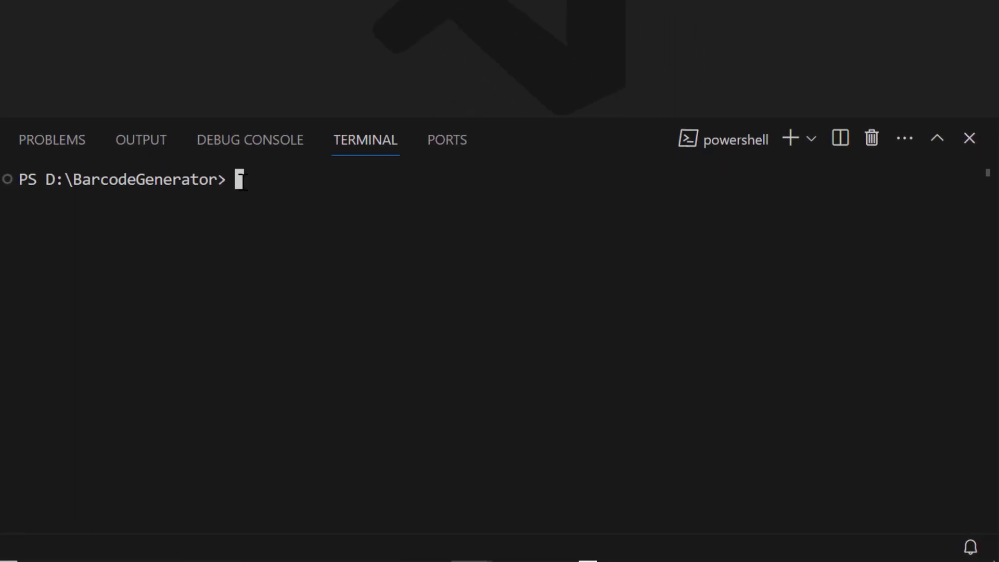
Step: Run npx create-react-app myreactapp --template typescript in the terminal
text(npx)
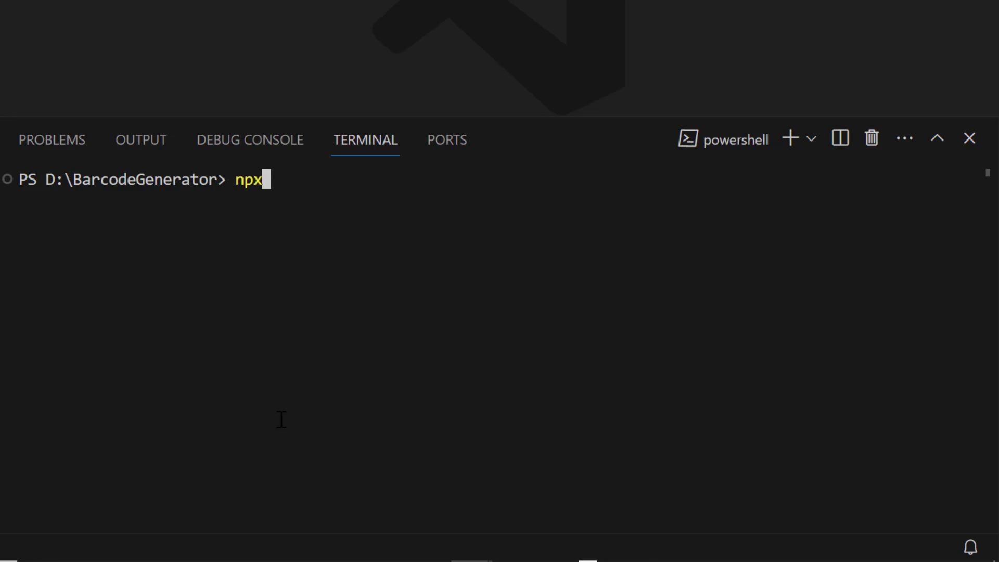
text(create-rea)
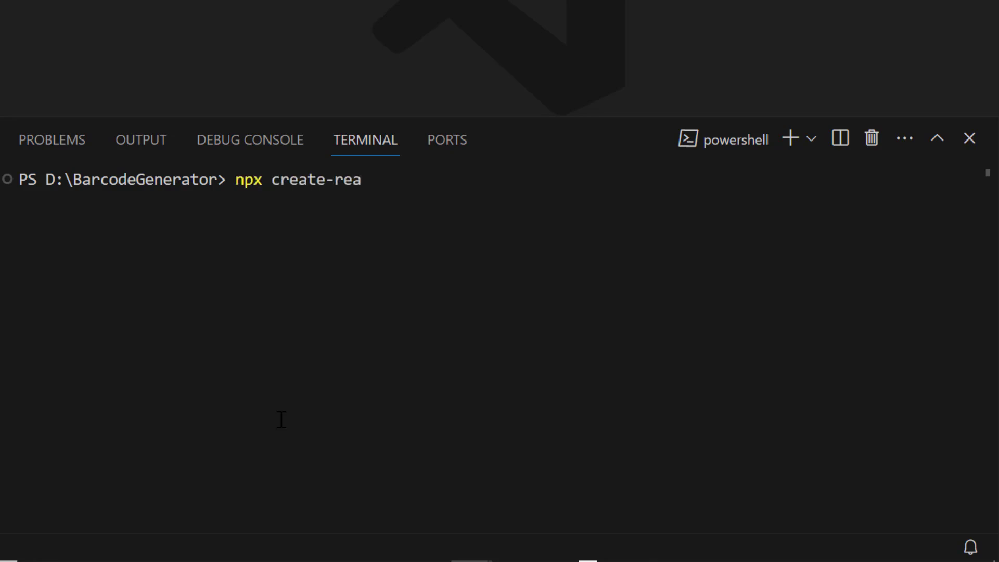
text(ct-app my)
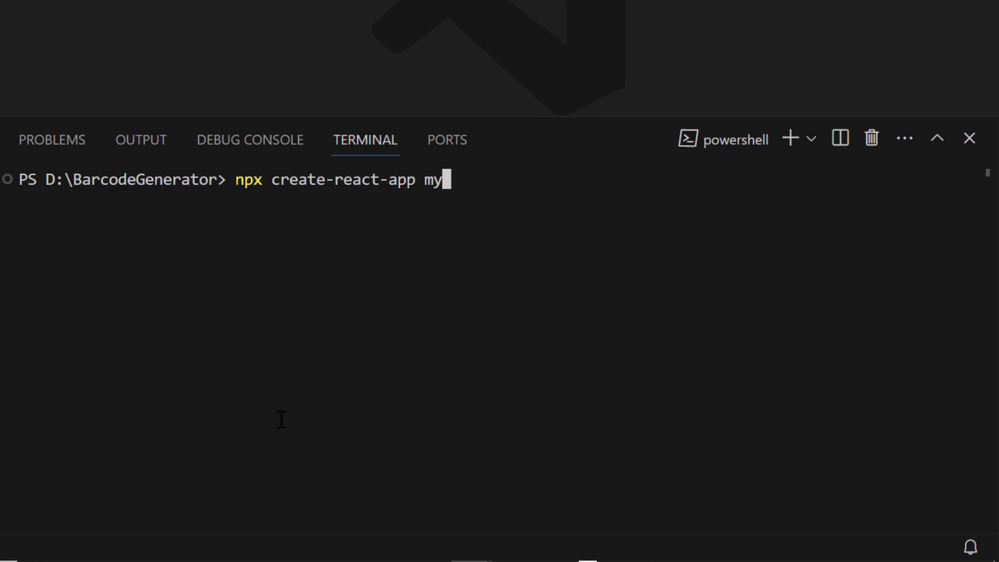
text(reactapp)
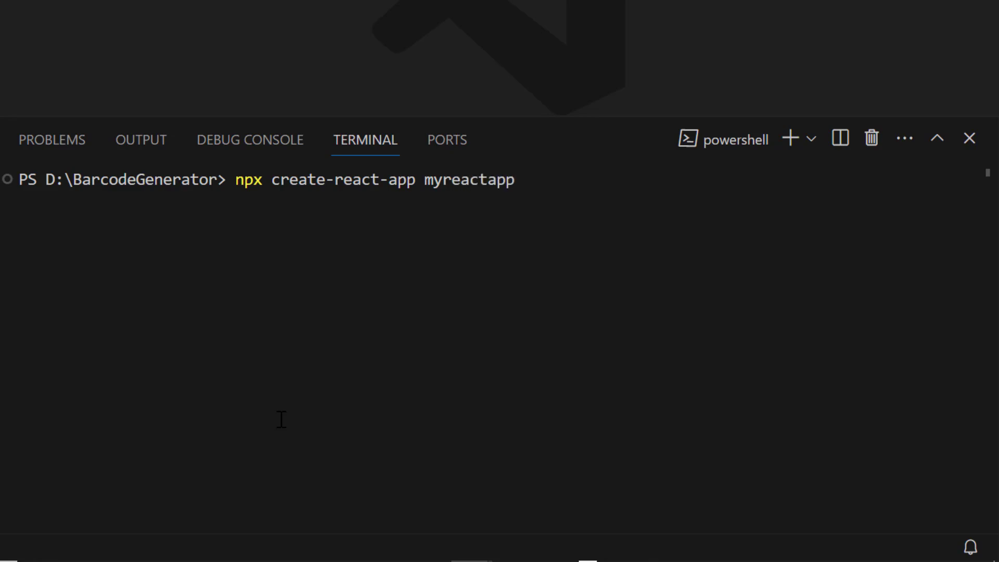
text(--templa)
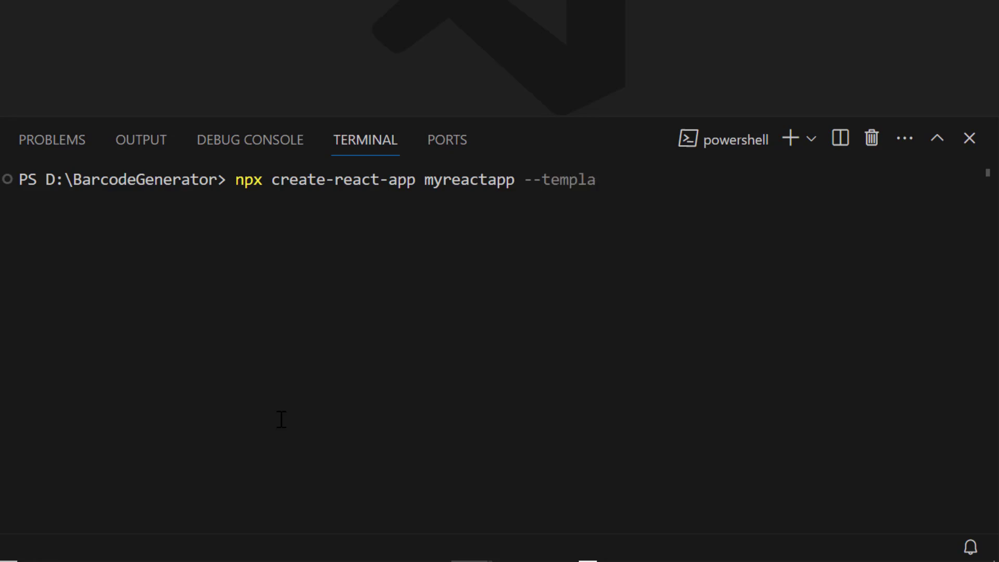
text(te typescript)
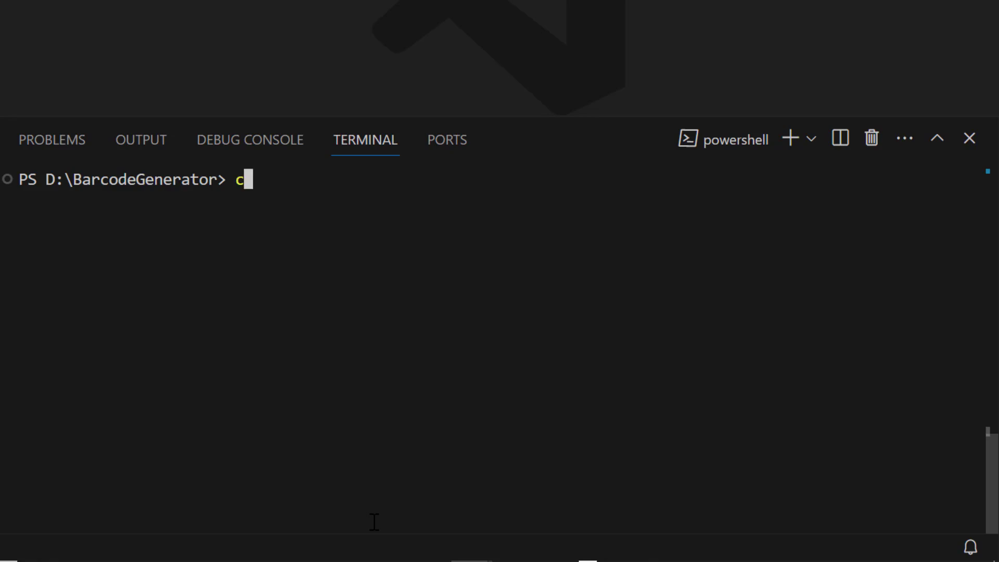
text(d myreactapp)
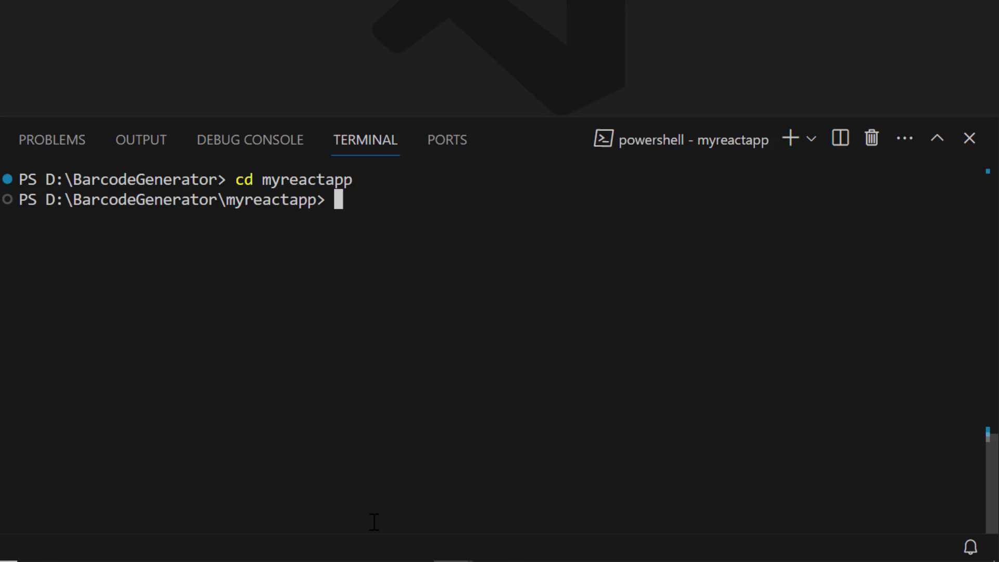
mouse_move(375, 520)
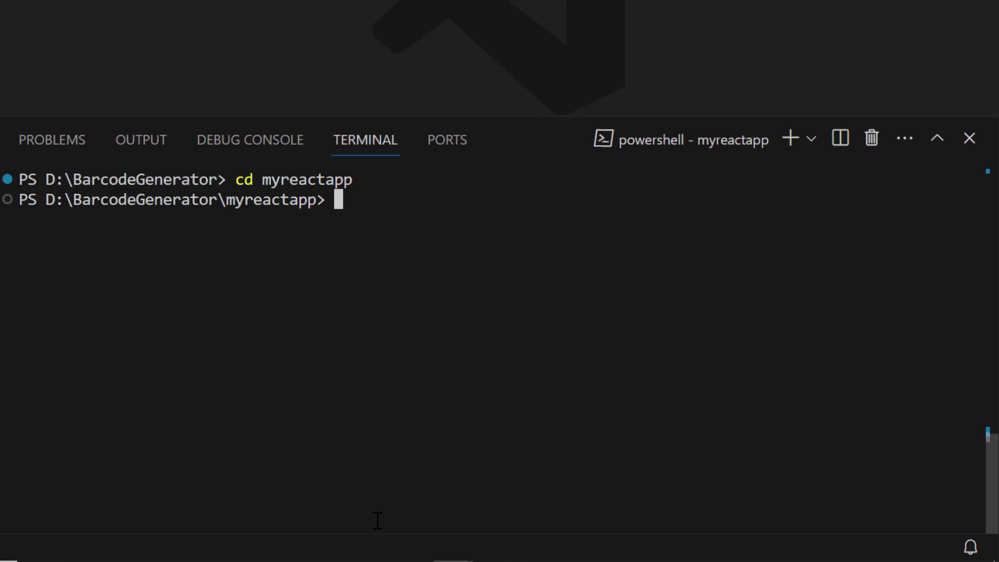
text(npm install)
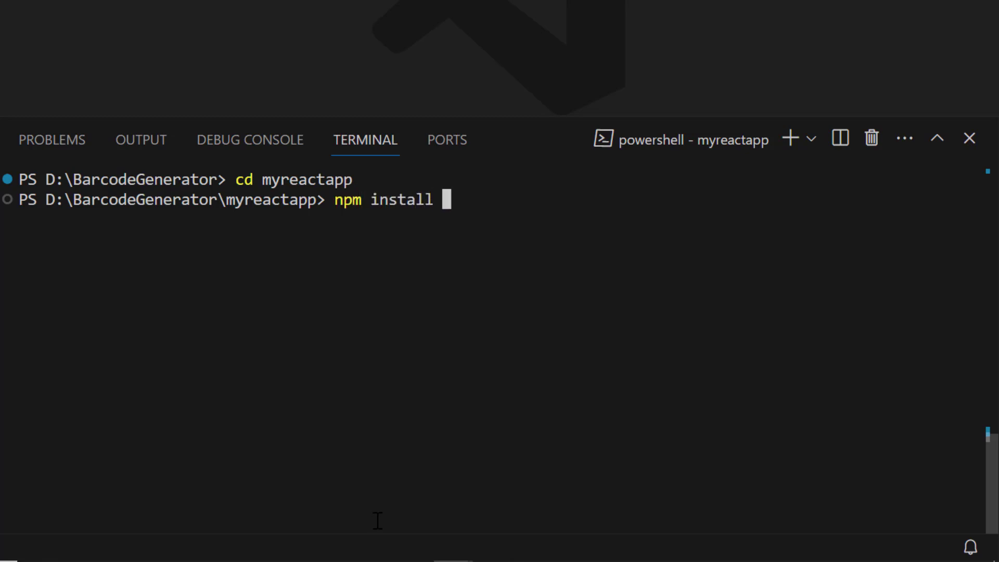
text(@syncfusion/)
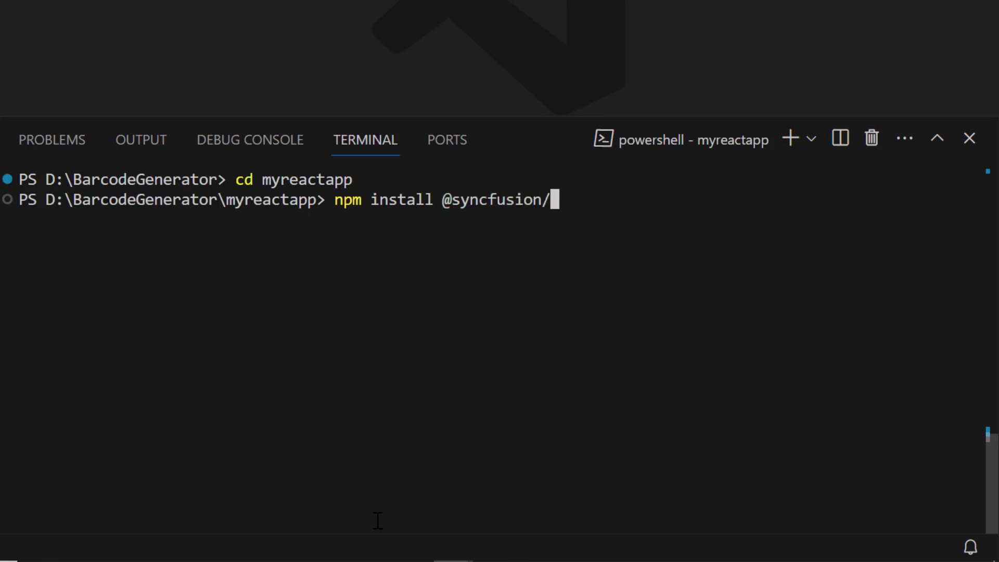
text(ej2-react-b)
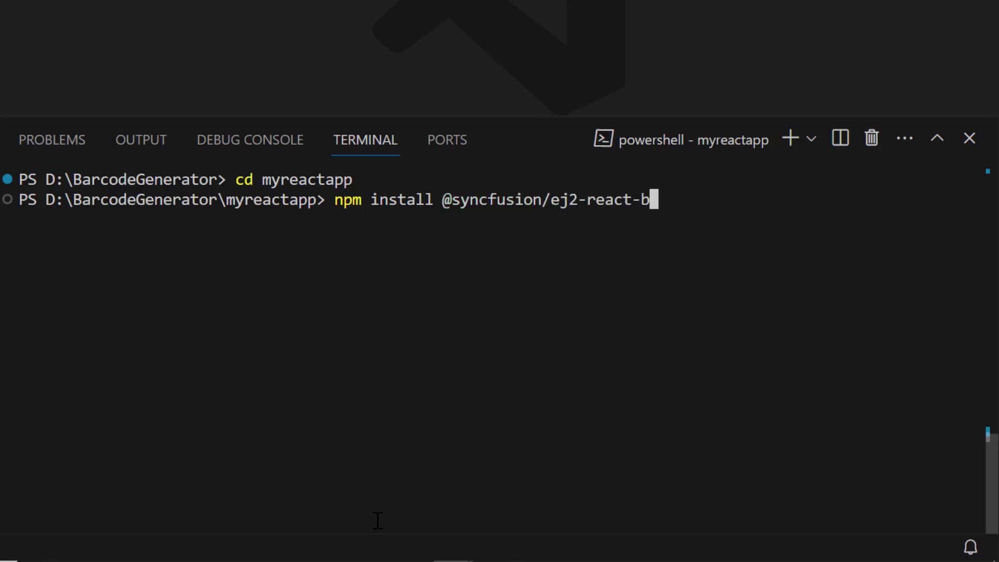
text(arcode-generator)
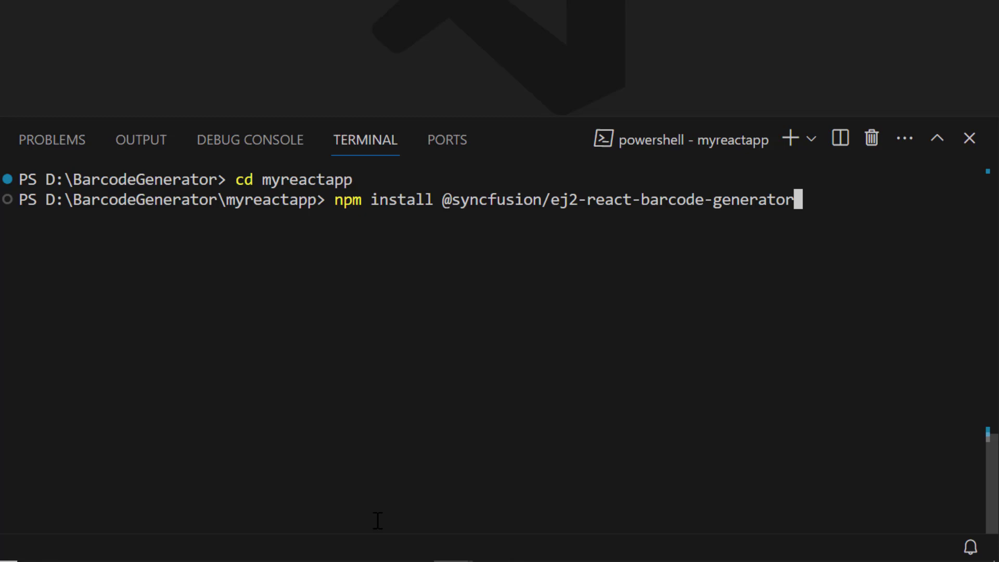
text(--save)
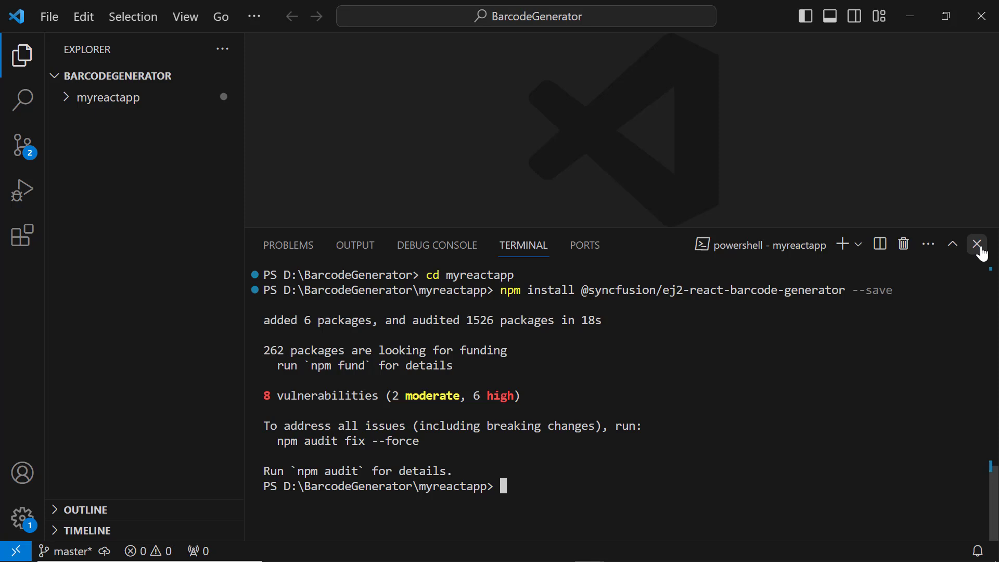
click(981, 244)
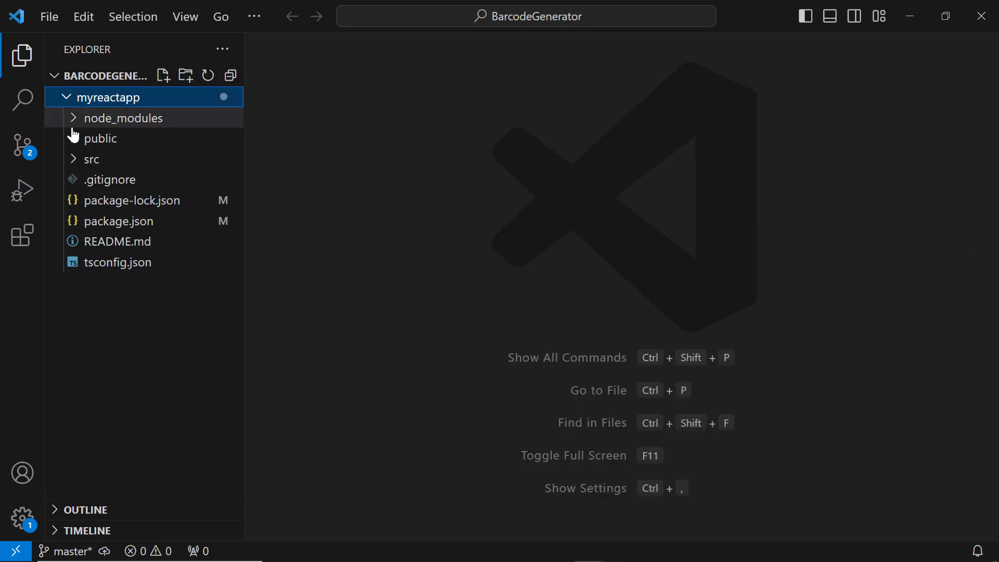
click(92, 158)
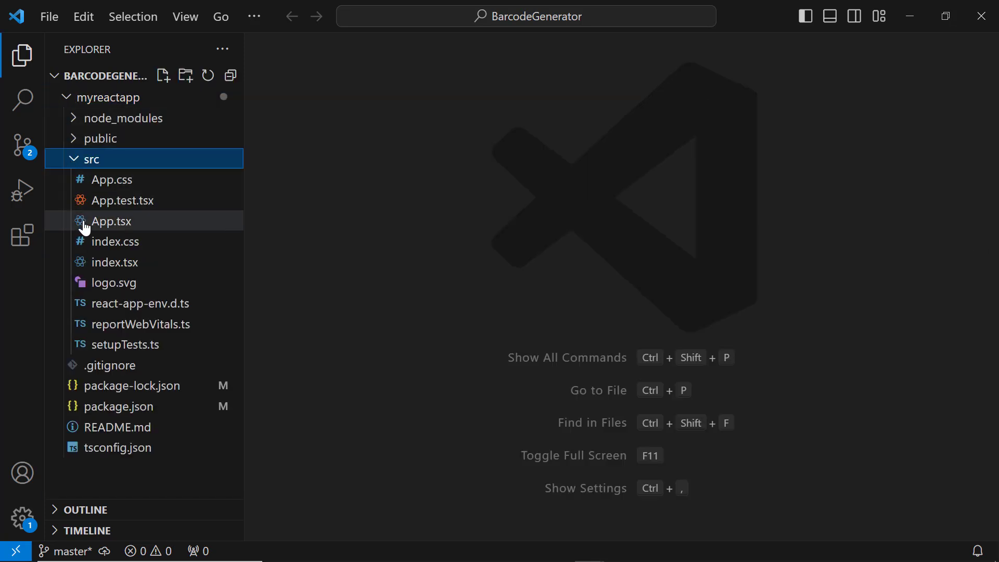
click(118, 262)
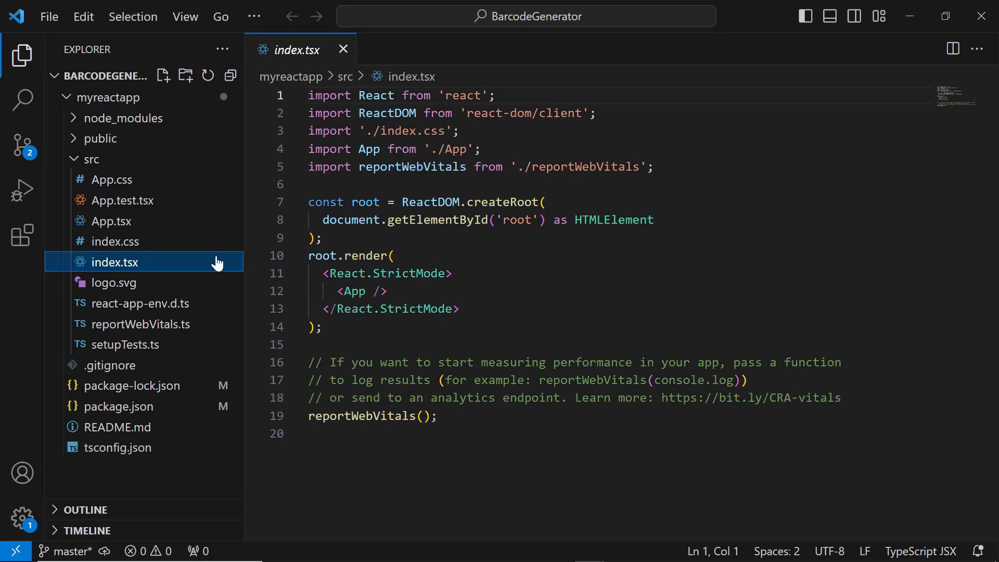
text(i)
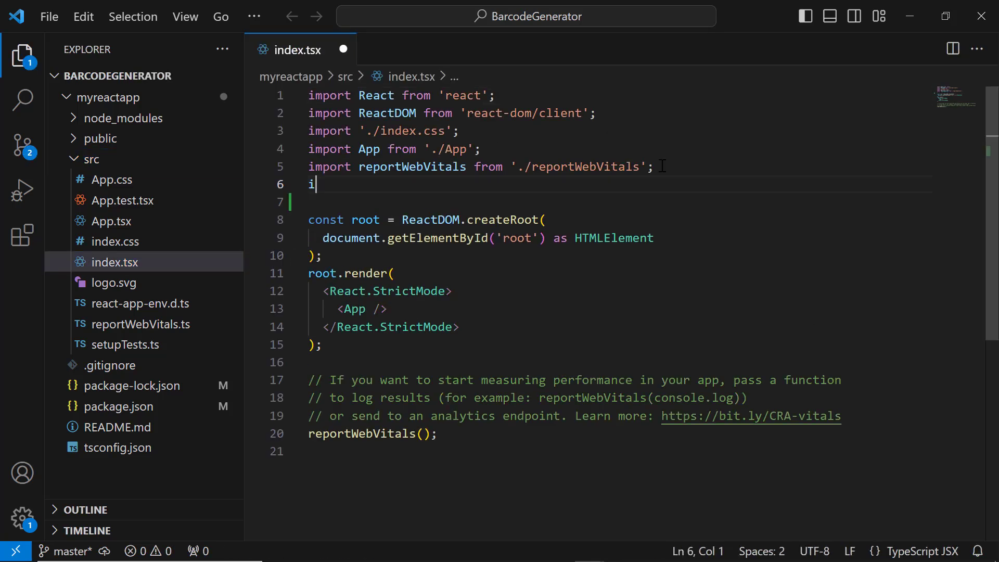
text(mport {regis)
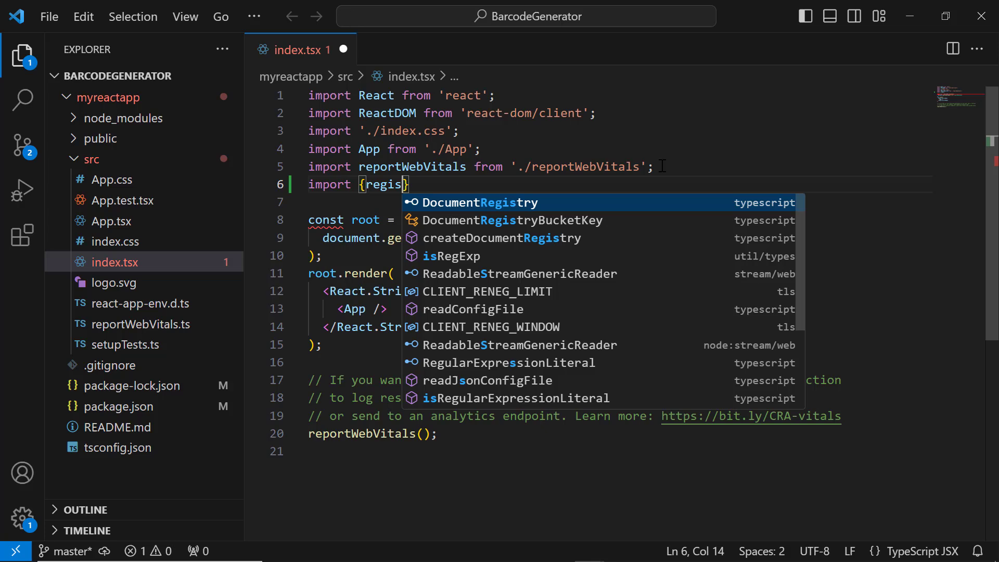
text(terLicense} fro)
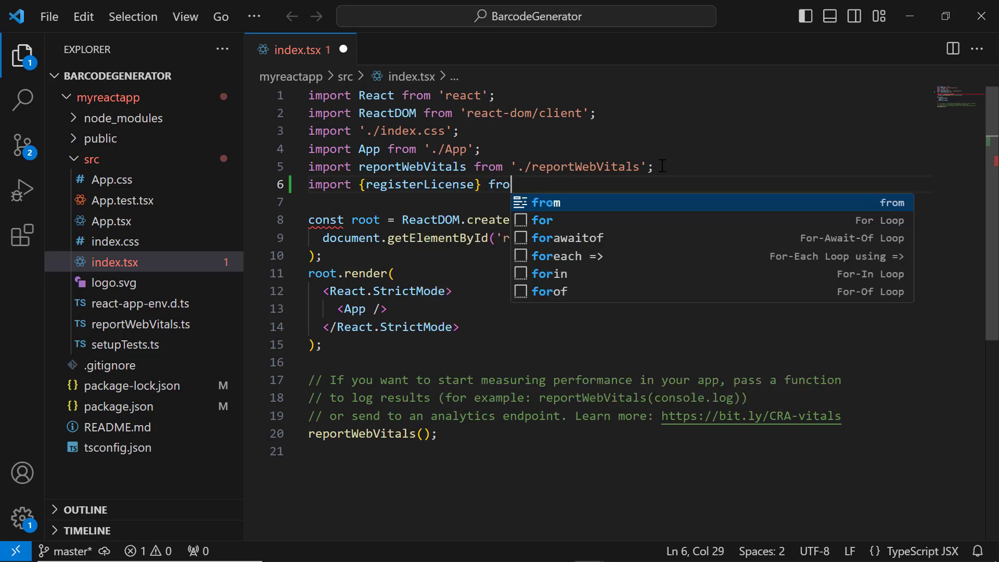
text(m '@syncfusion/ej2-base';)
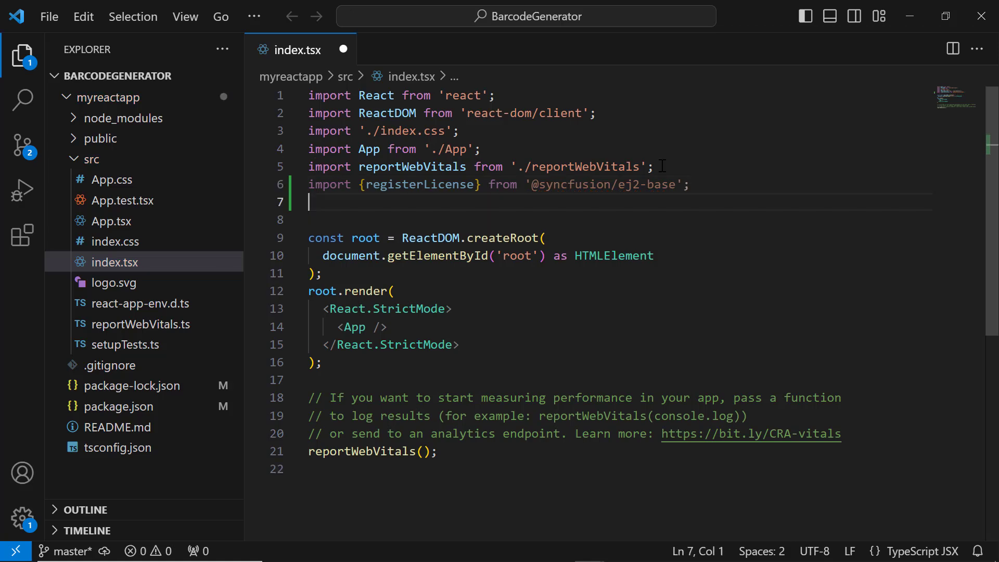
text(registerLicense(""))
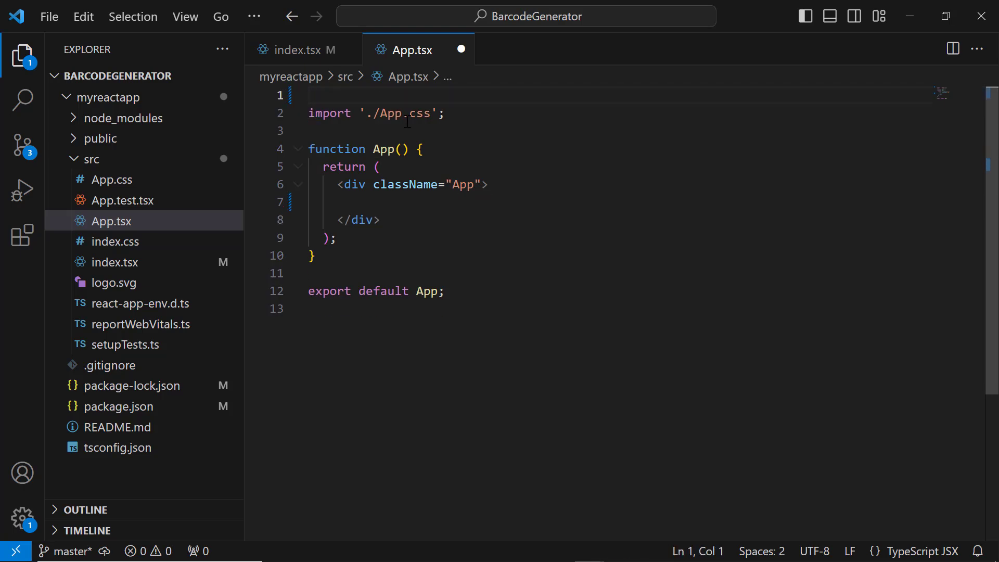
Step: Import BarcodeGeneratorComponent and add its opening and closing tags in App.tsx
text(import)
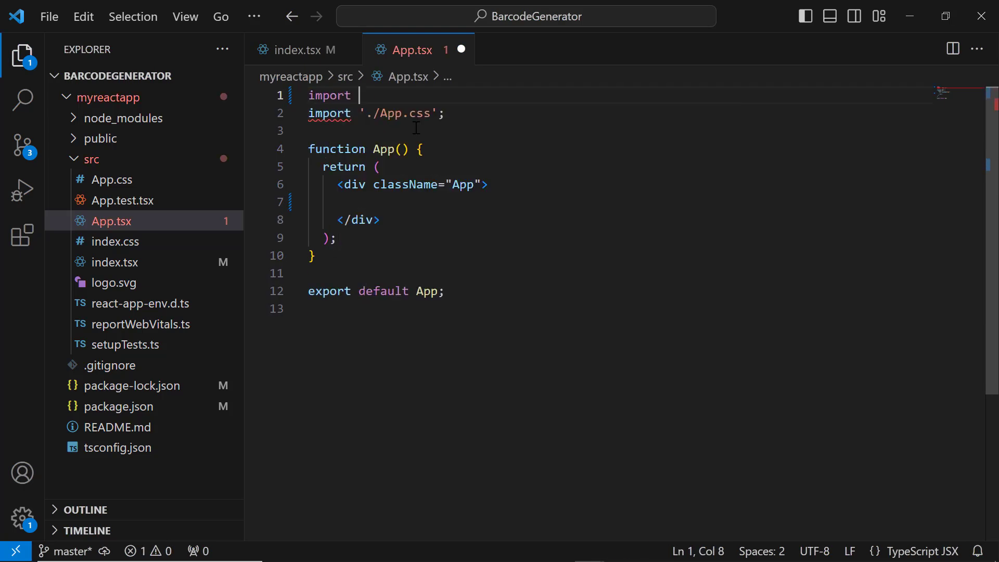
text({BarcodeGeneratorComponent } from '@syncfusion/ej2-react-barcode-generator';)
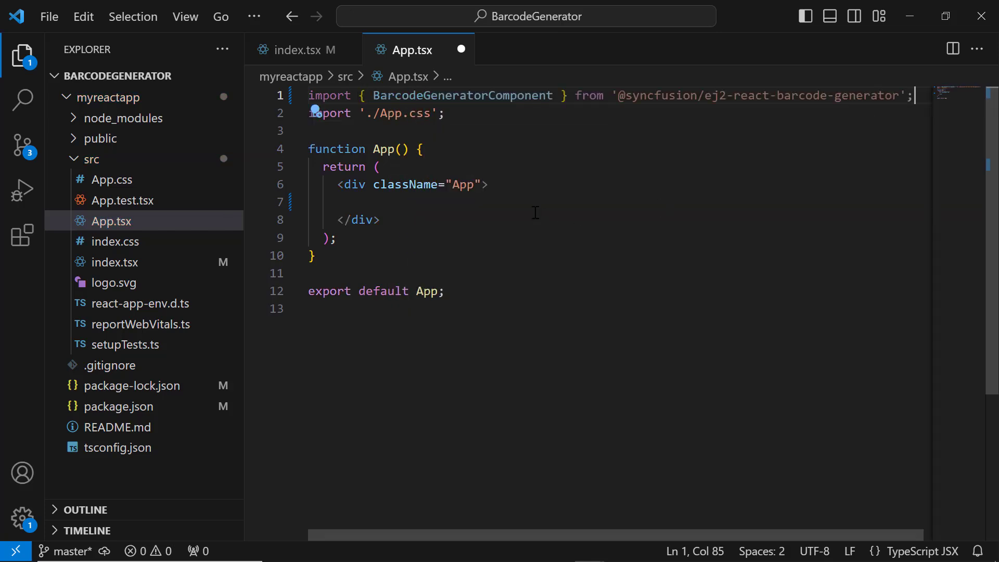
text(<)
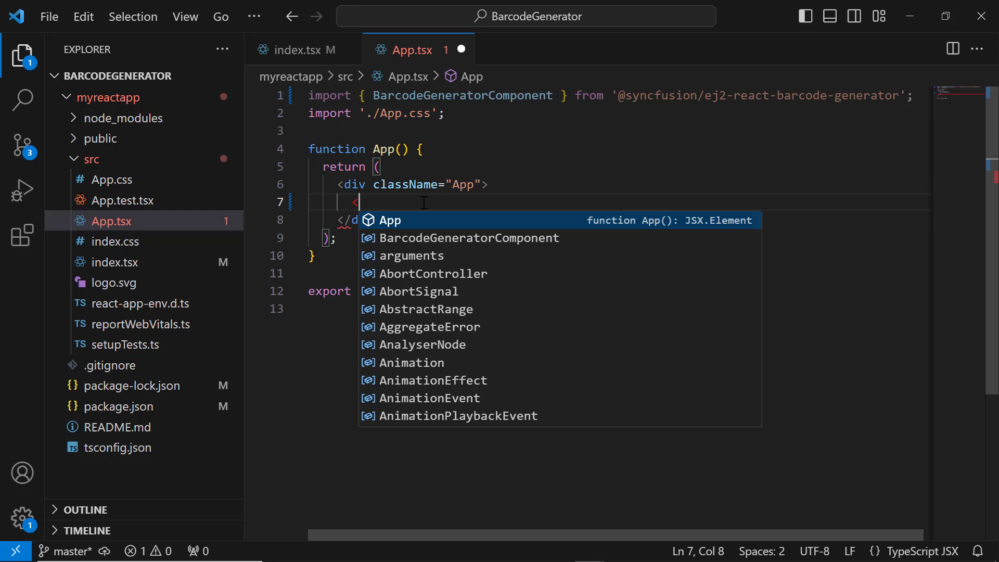
text(BarcodeGeneratorComponent></BarcodeGeneratorComponent>)
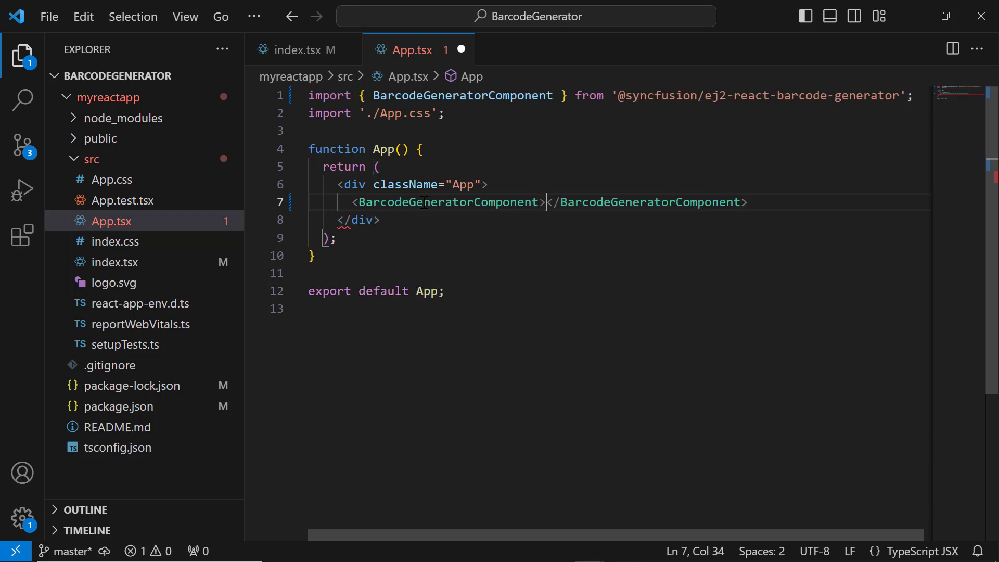
key(Enter)
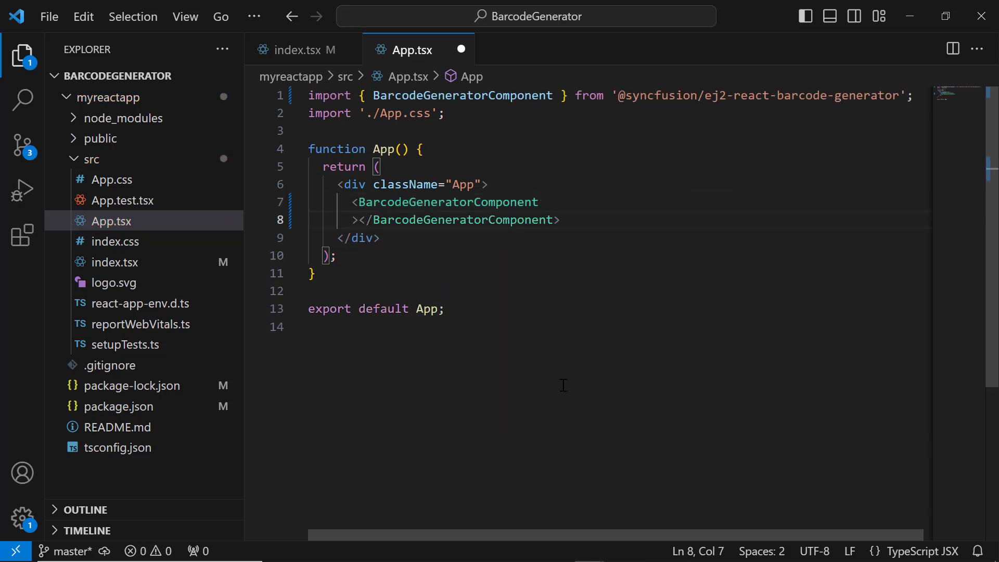
Step: Give the barcode value 'Syncfusion', height 150 and width 200
text(value='')
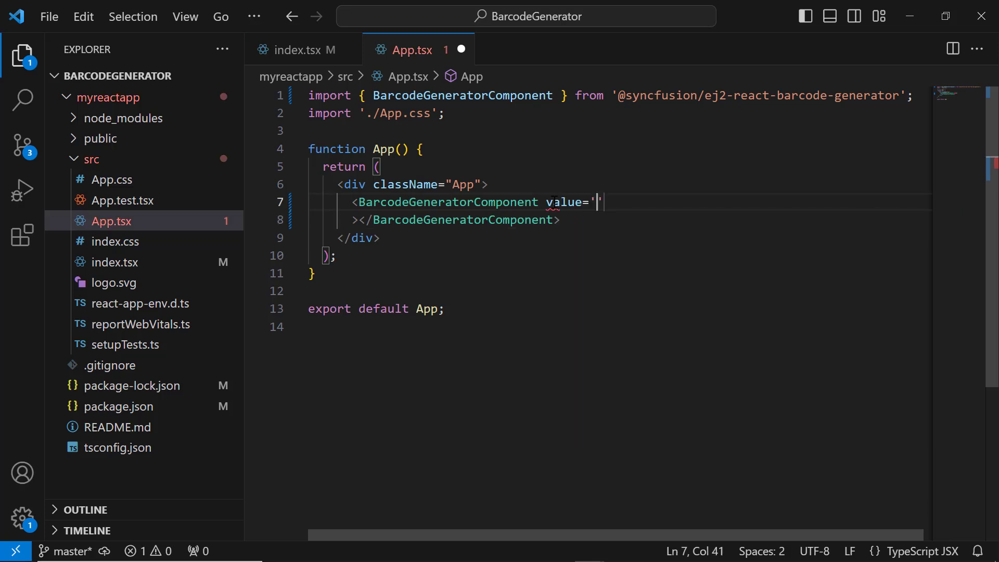
text(Syncfusion)
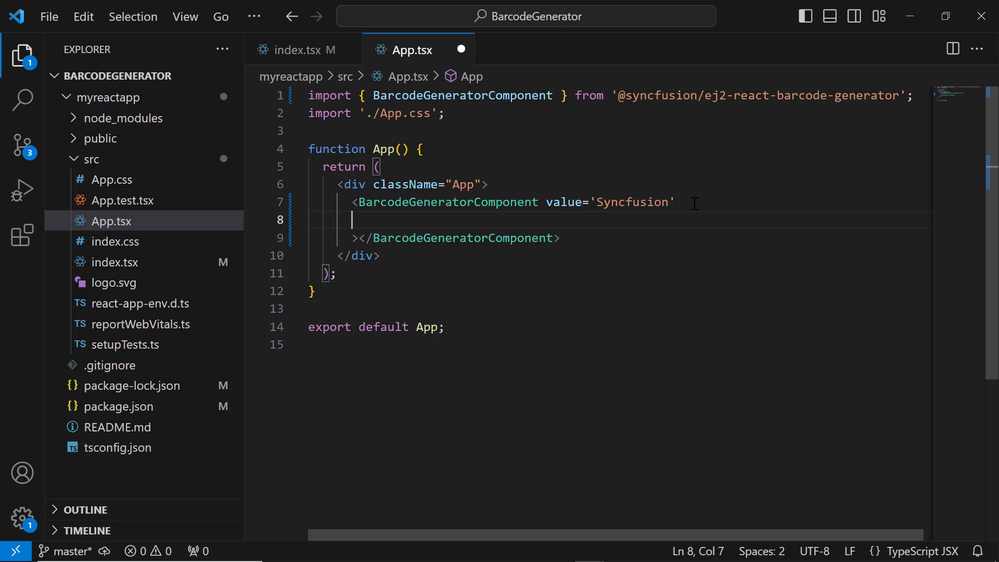
text(height={1})
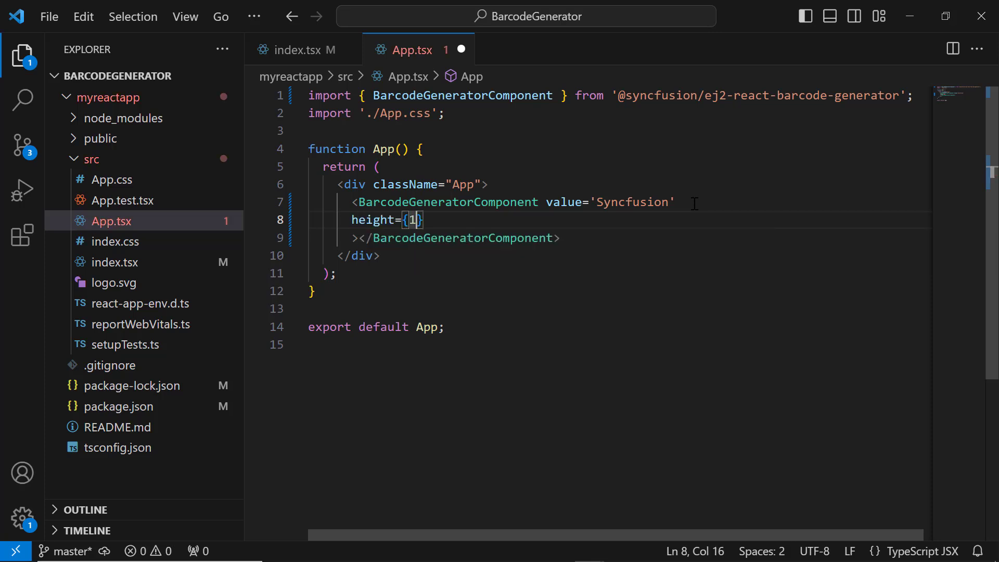
text(50)
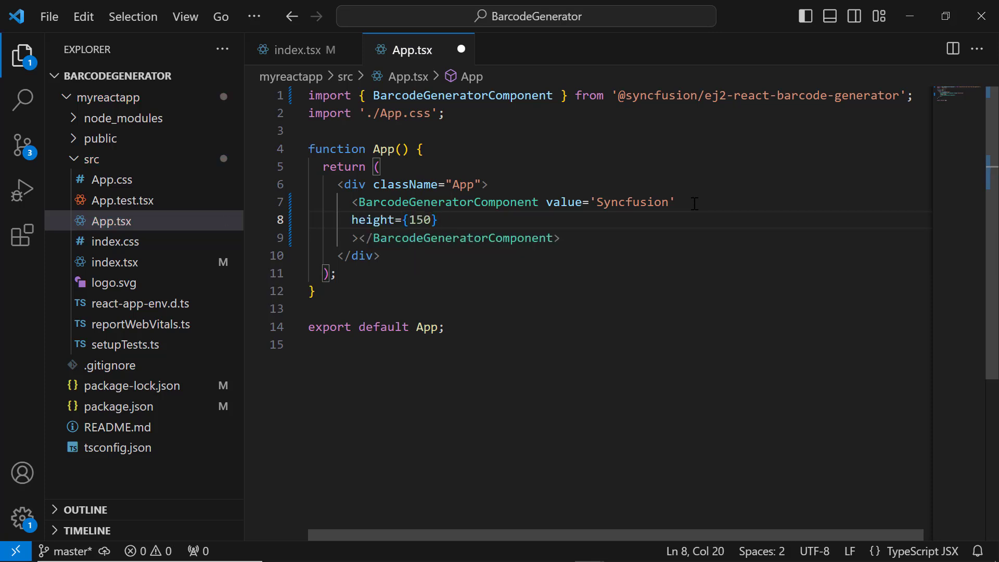
text(width={200})
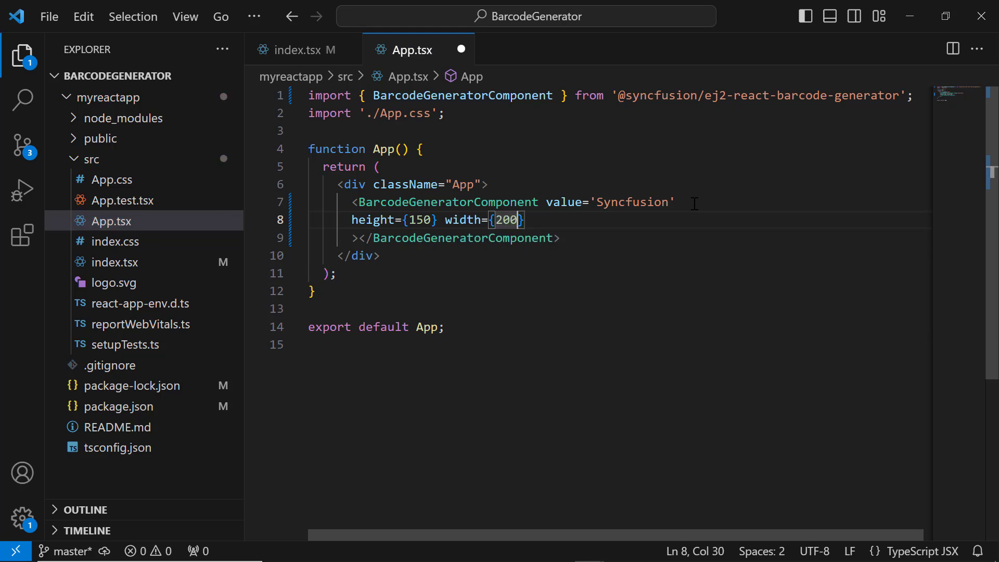
click(111, 179)
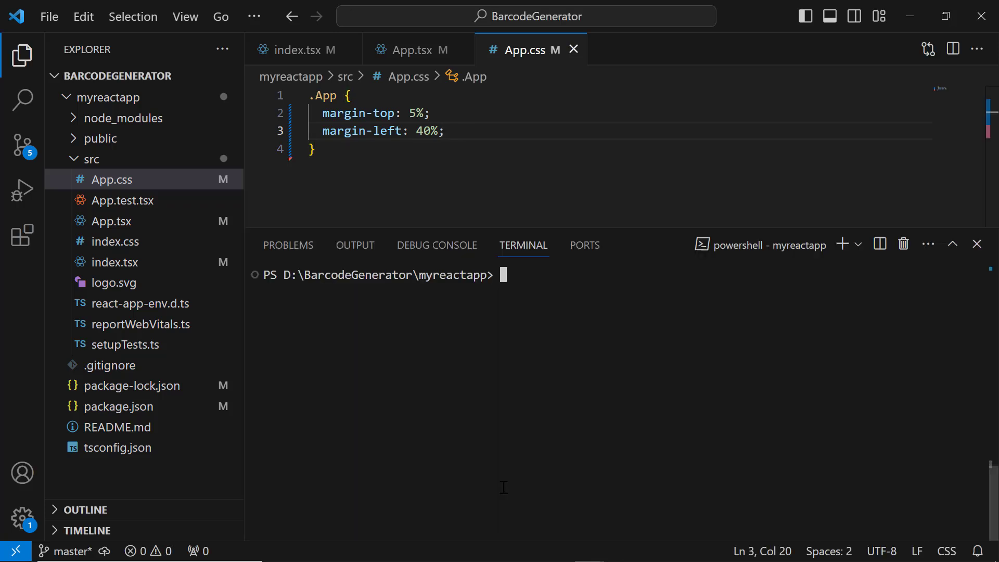
Step: Run npm start to launch the development server
text(npm)
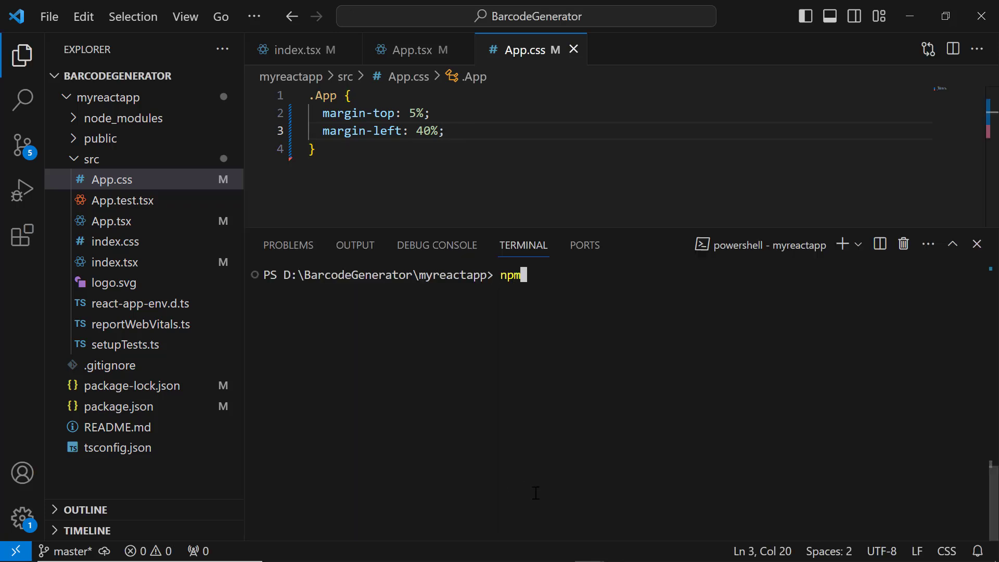
text(start)
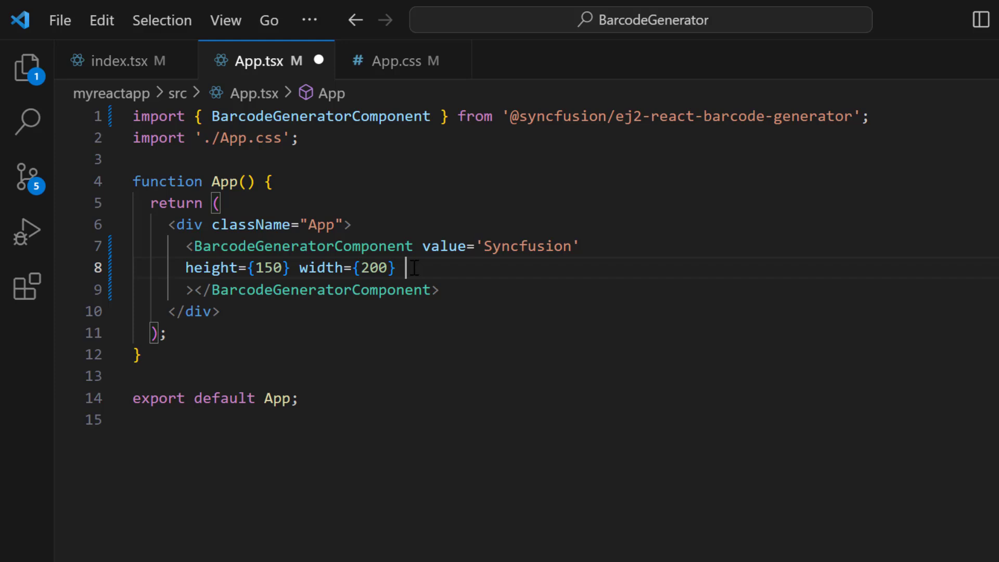
Step: Add type='Code39' to the barcode component and save
text(type='Code')
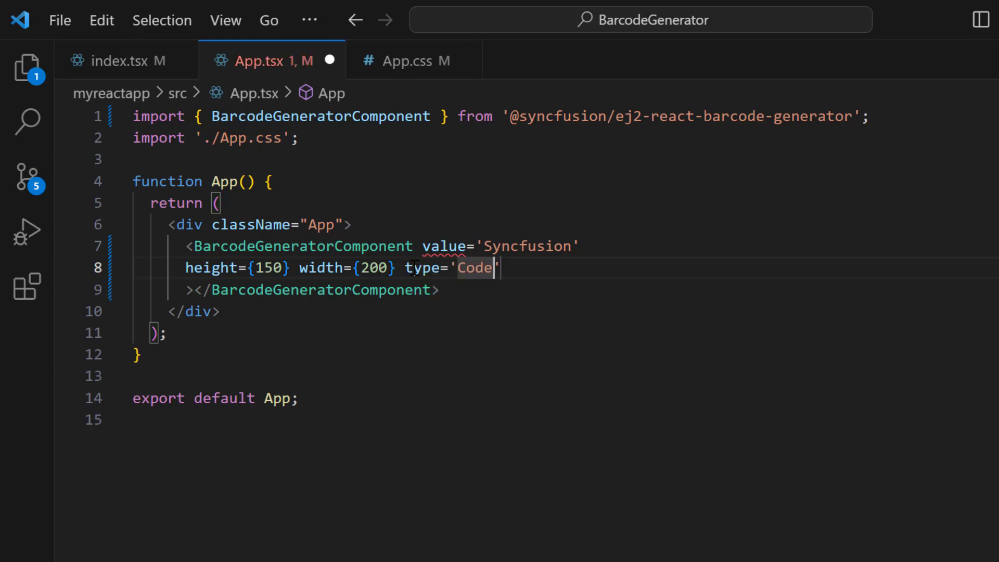
text(39)
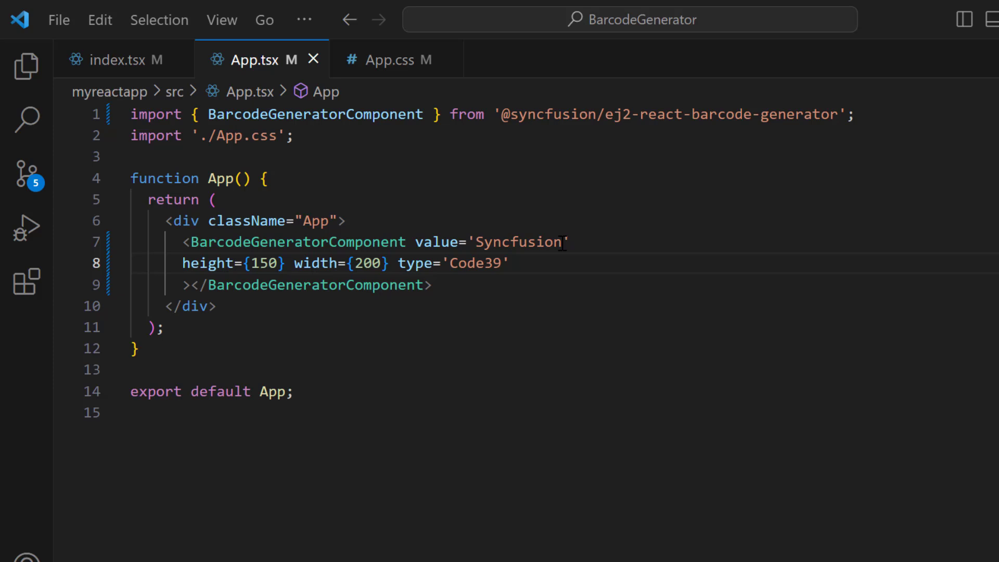
Step: Replace the barcode value Syncfusion with SYNC123
double_click(517, 243)
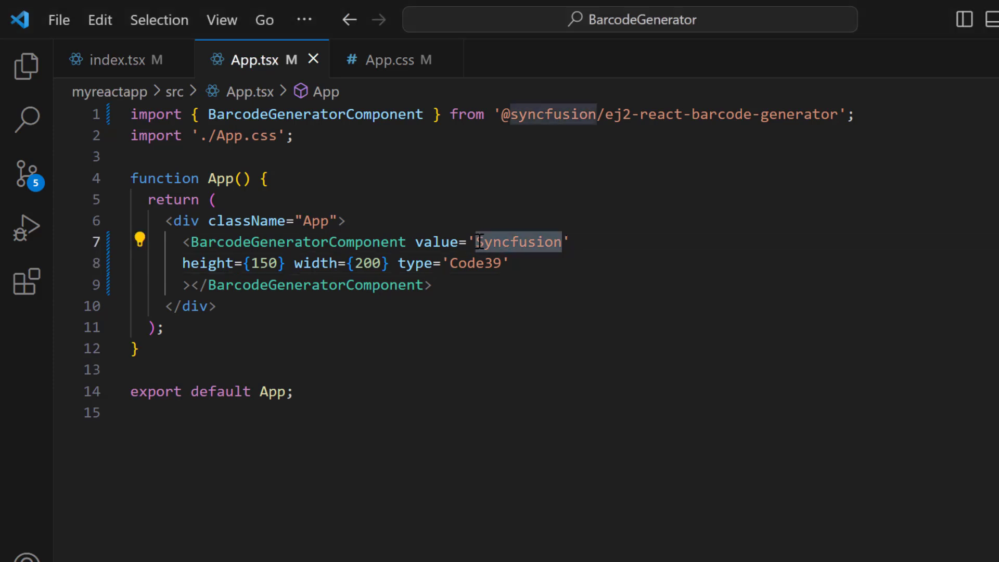
text(SYNC123)
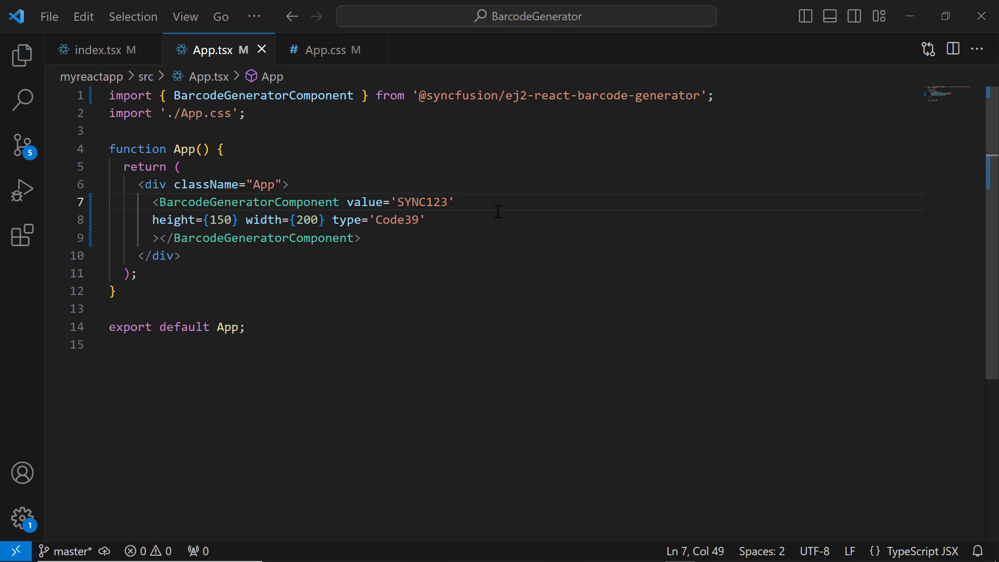
Step: Add foreColor='blue' and displayText text 'CODE39-BARCODE' to the barcode
key(Enter)
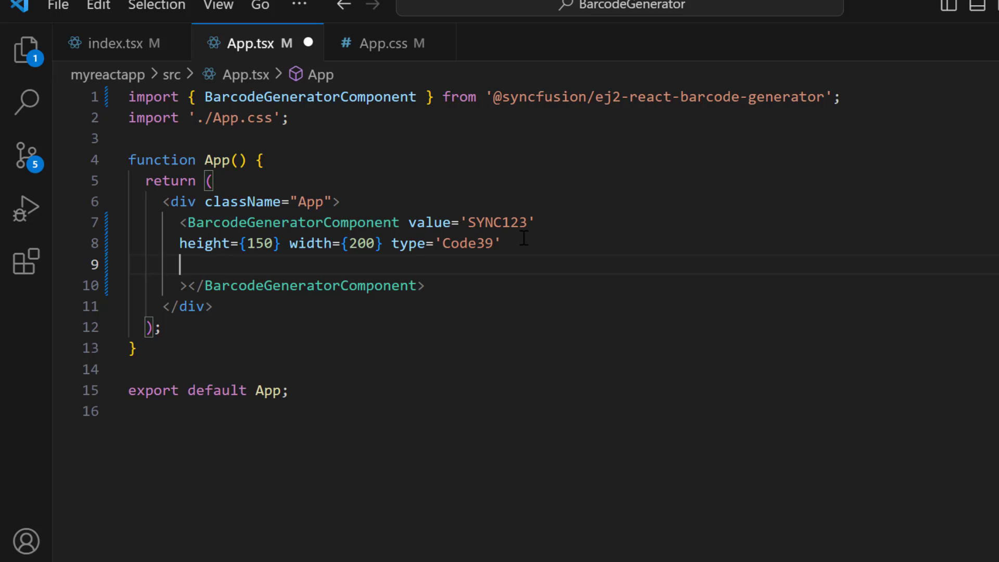
text(foreColor='blue)
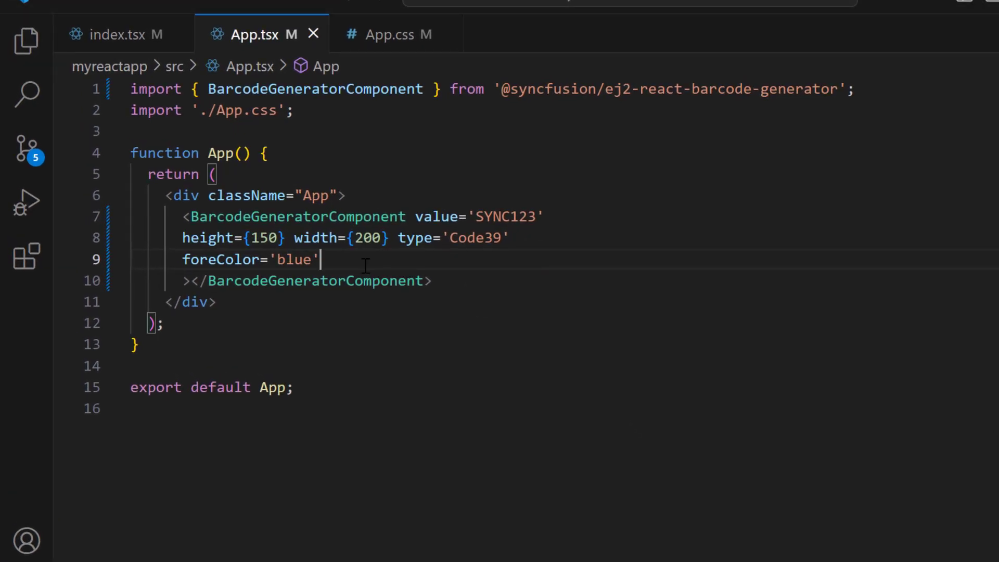
text(d)
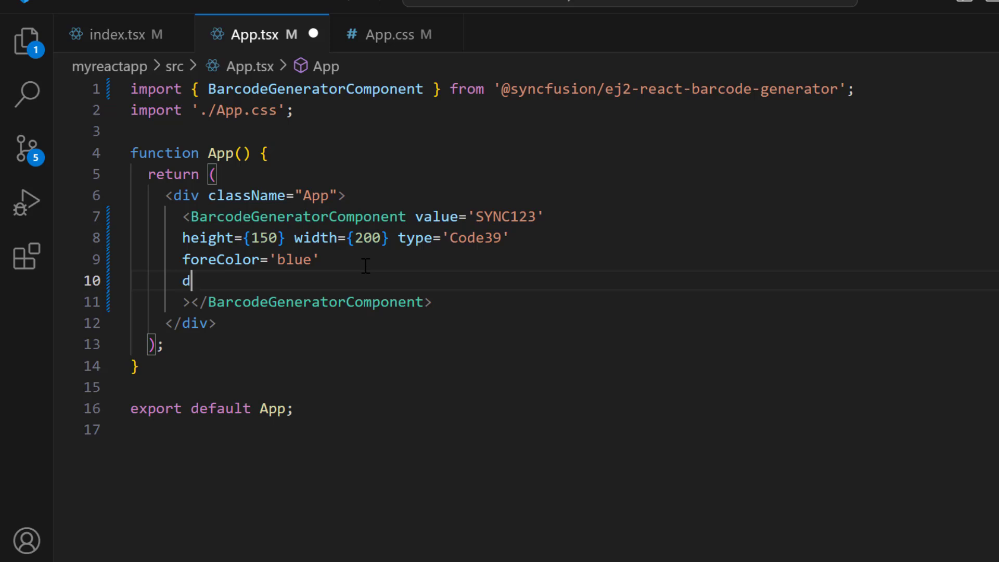
text(isplayText={{}})
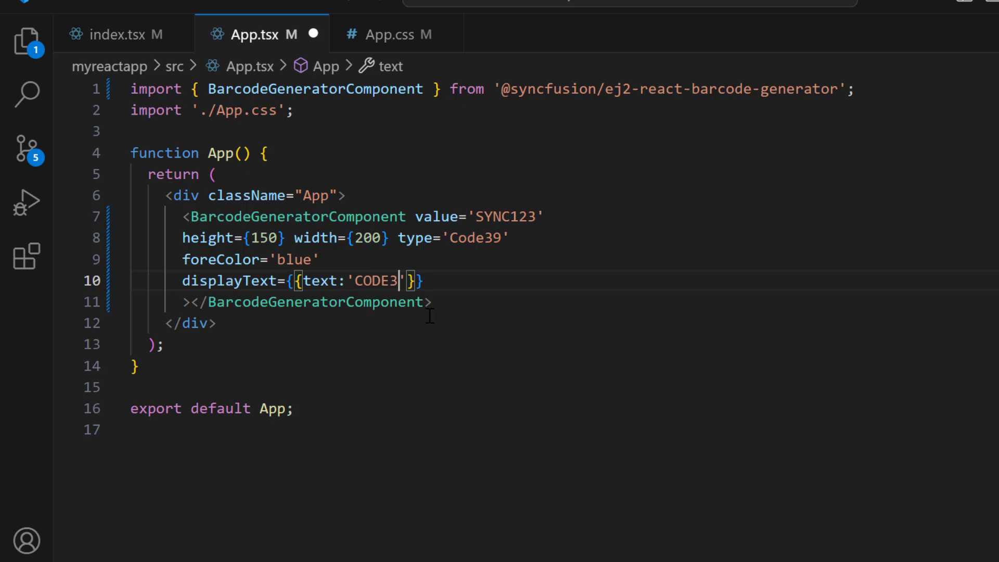
text(9-BARCODE)
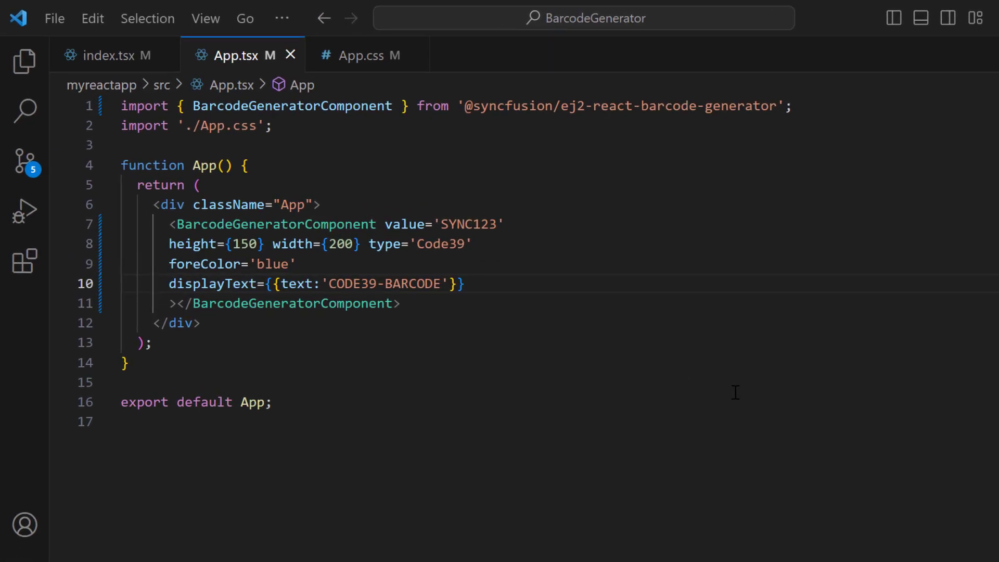
Step: Import QRCodeGeneratorComponent and insert its tags below the barcode
text(, QRCodeGe)
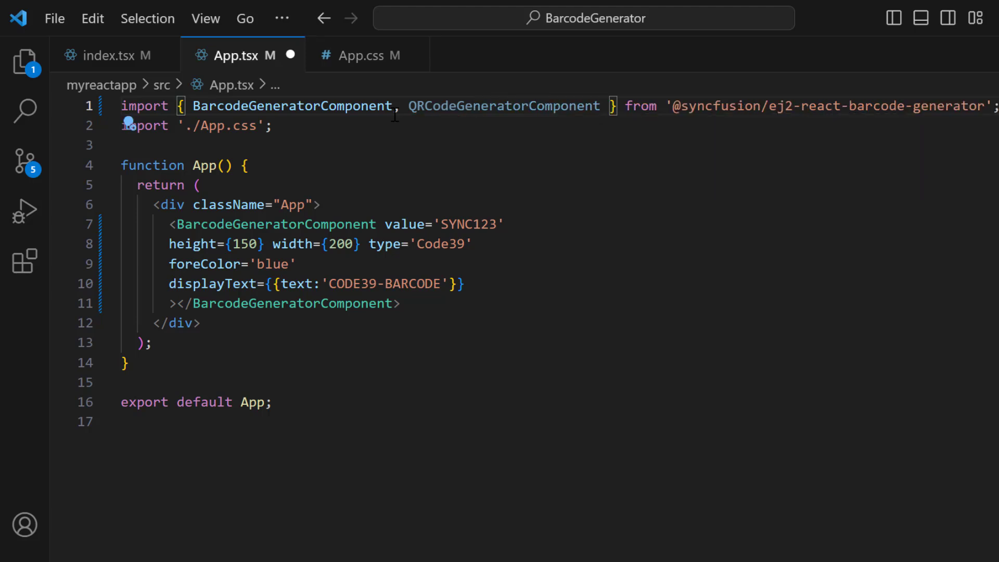
mouse_move(537, 269)
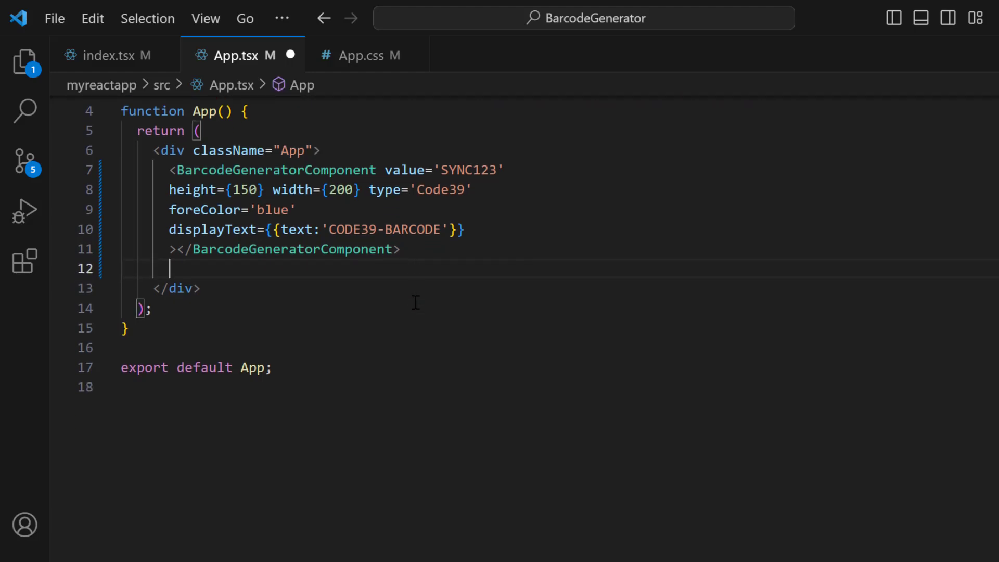
text(<)
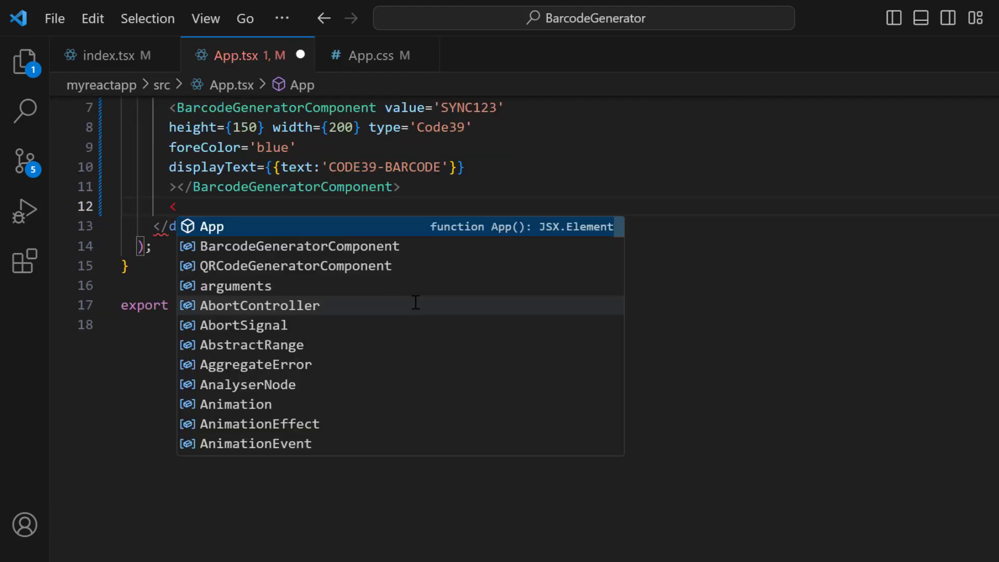
text(QRCodeGeneratorComponent></QRCodeGeneratorComponent>)
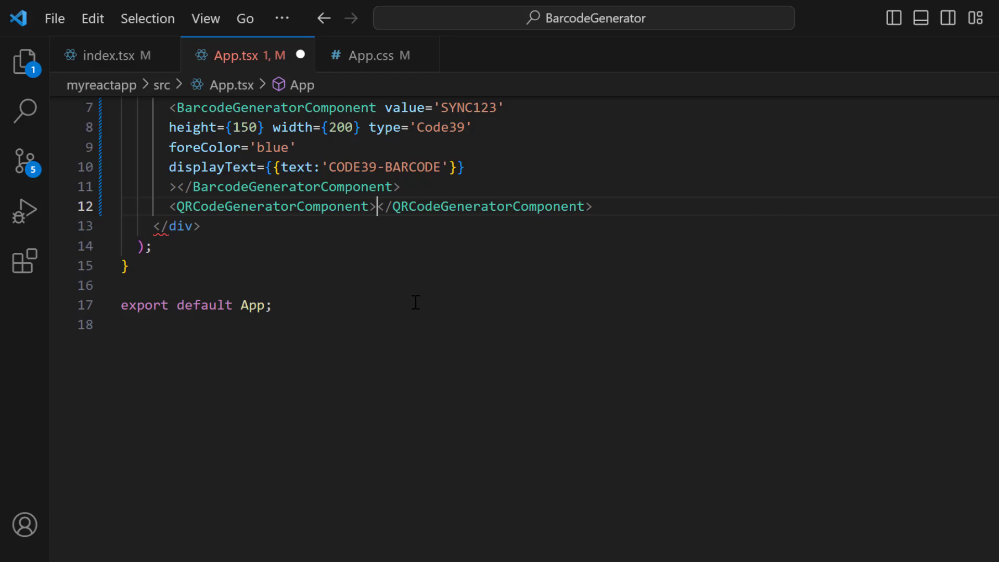
key(Enter)
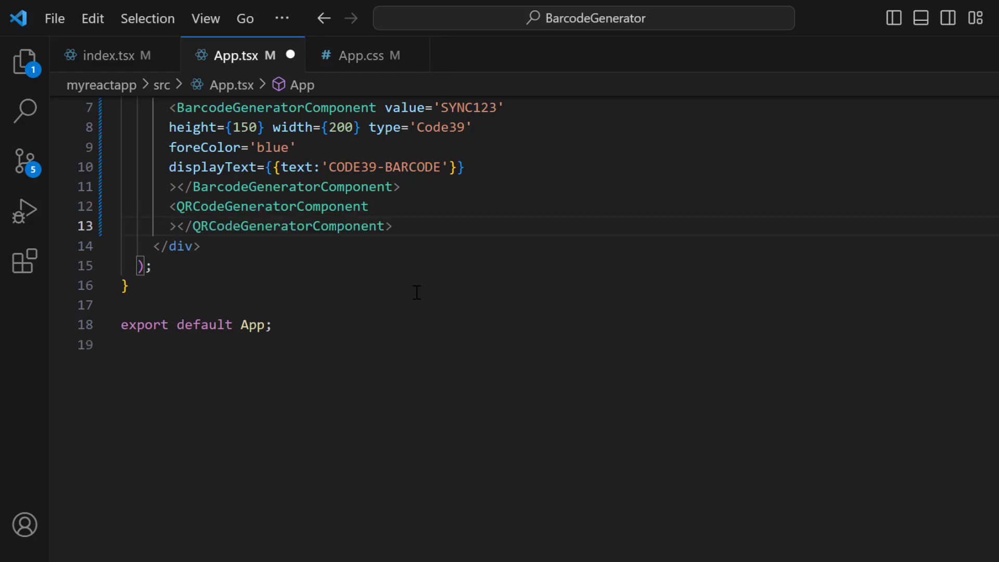
mouse_move(420, 212)
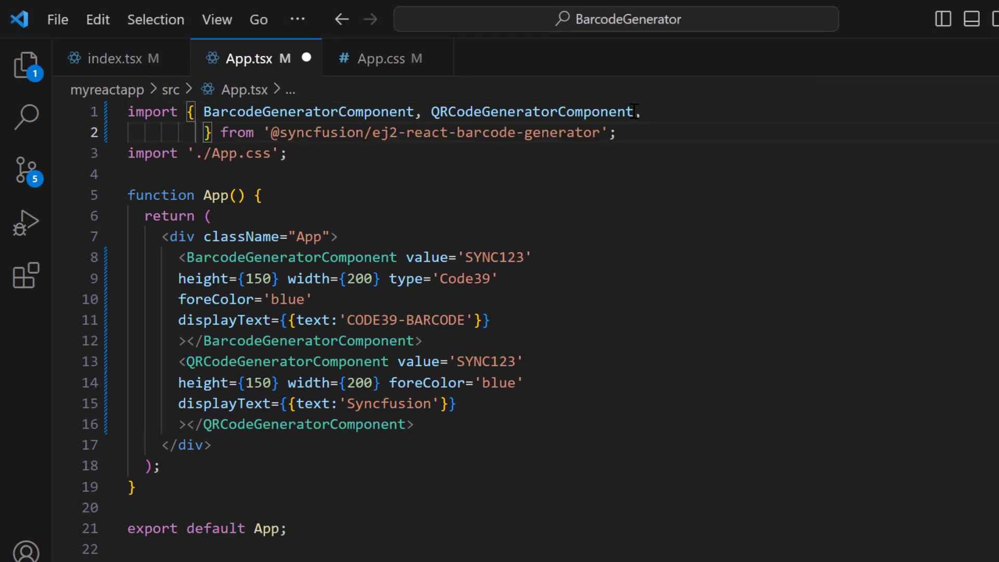
Step: Import DataMatrixGeneratorComponent, add a blue 150x200 data matrix for 'SYNCUser', and save
text(DataM)
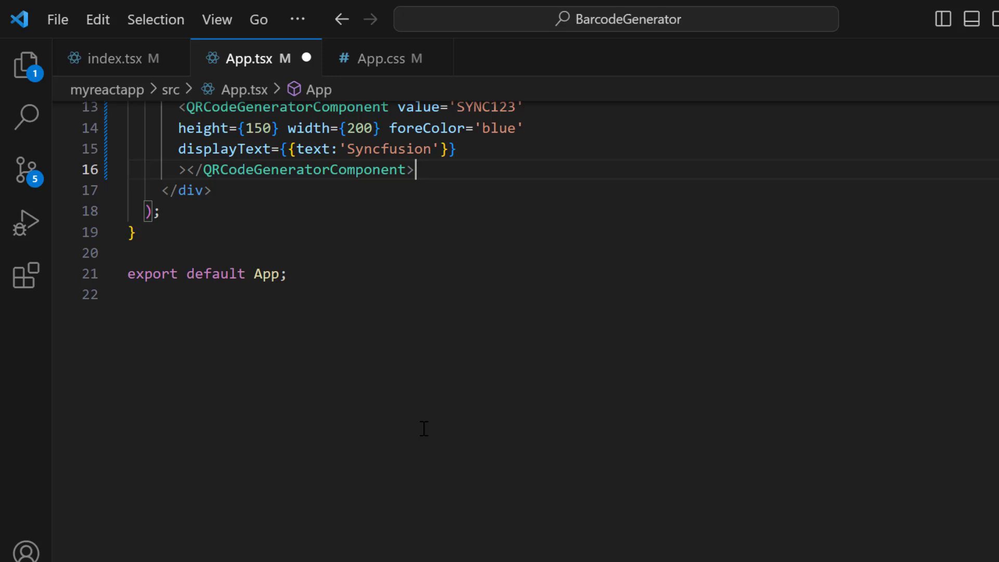
text(<DataMatrixGeneratorComponent)
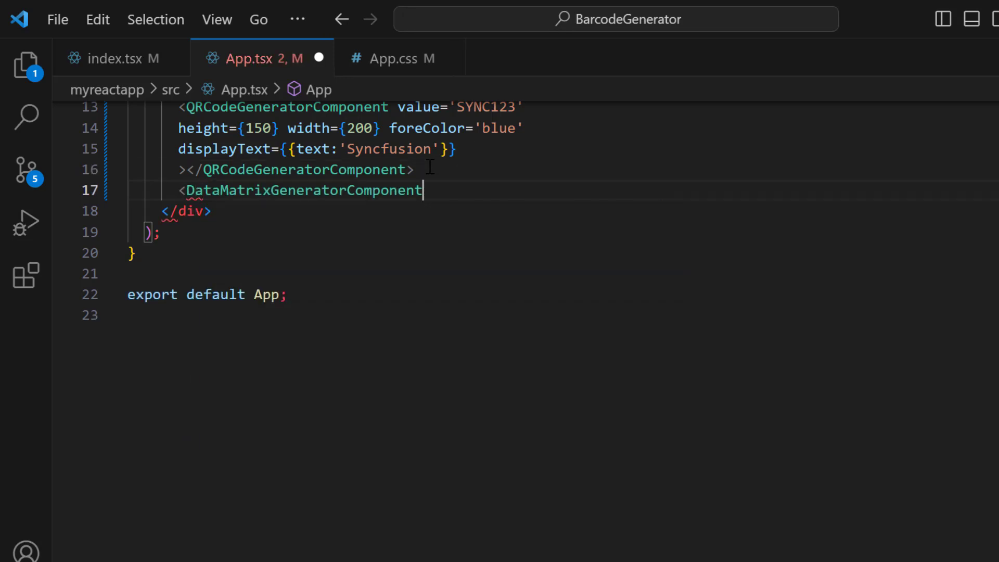
text(></DataMatrixGeneratorComponent>)
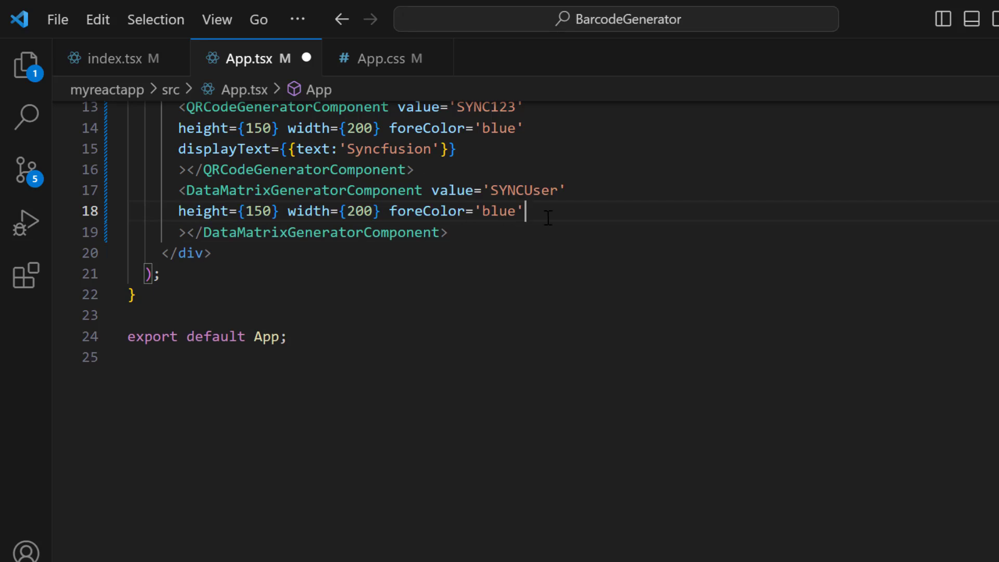
key(ctrl+s)
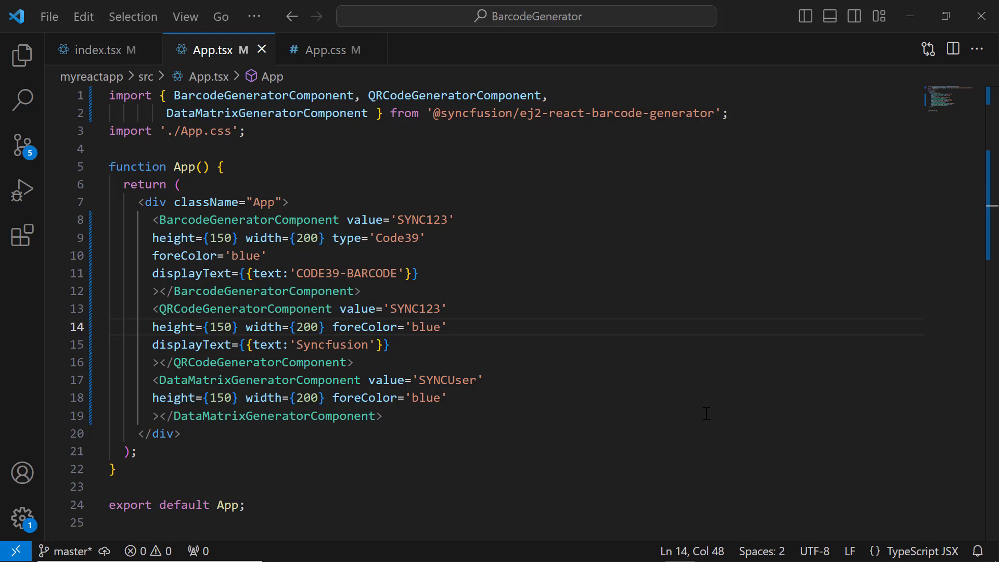
mouse_move(708, 377)
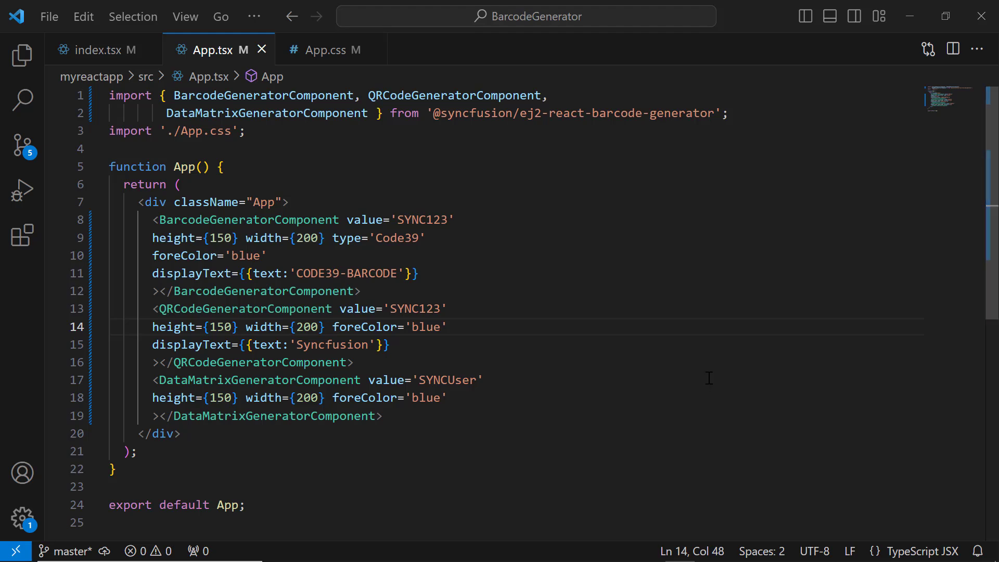
mouse_move(575, 348)
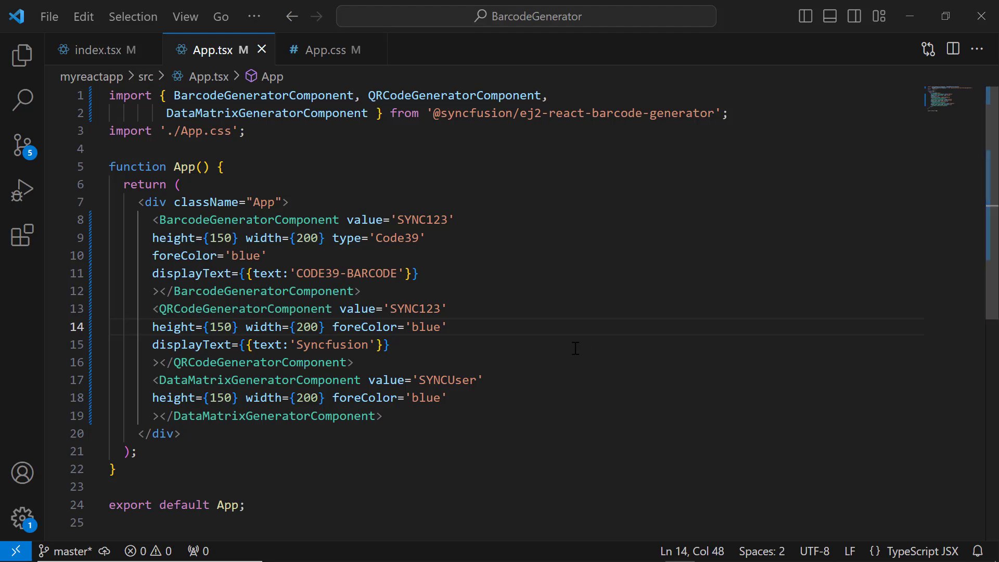
key(ctrl+`)
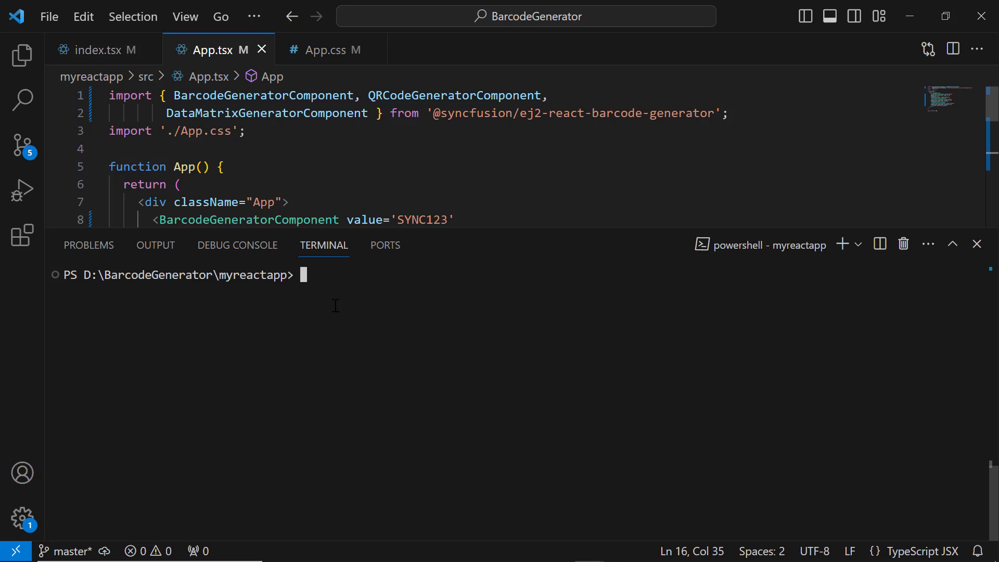
text(npm install @syncf)
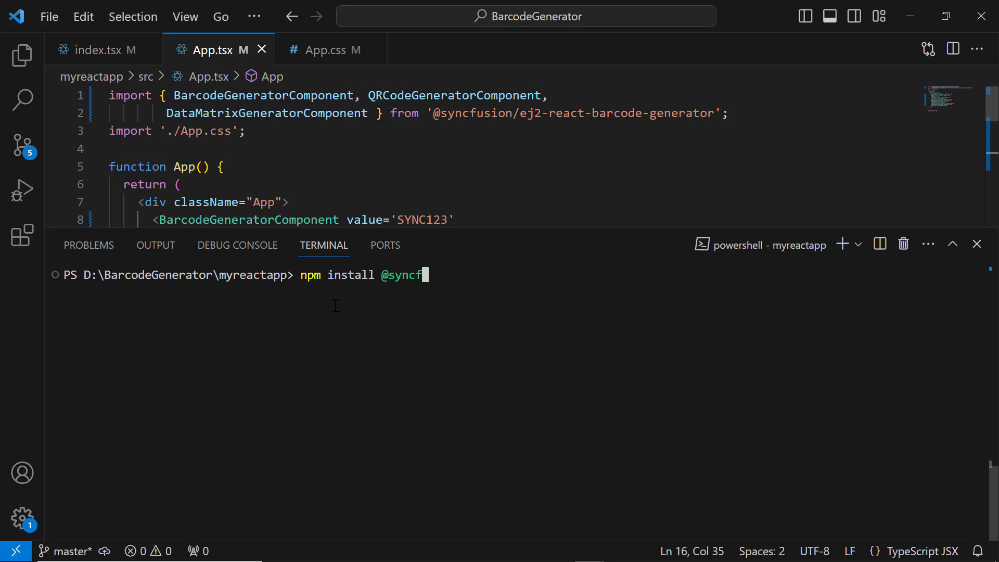
text(usion/ej2-reac)
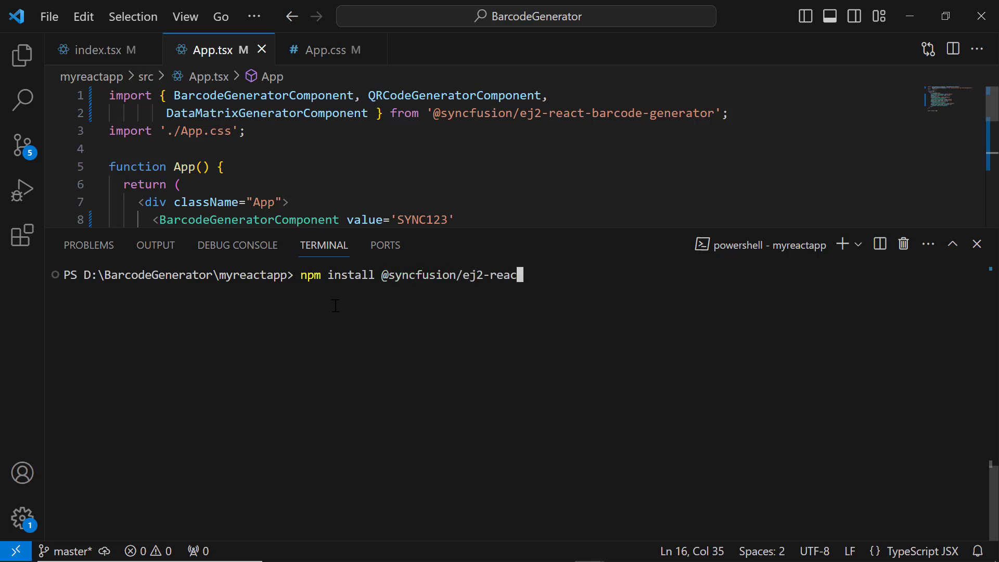
text(t-buttons --s)
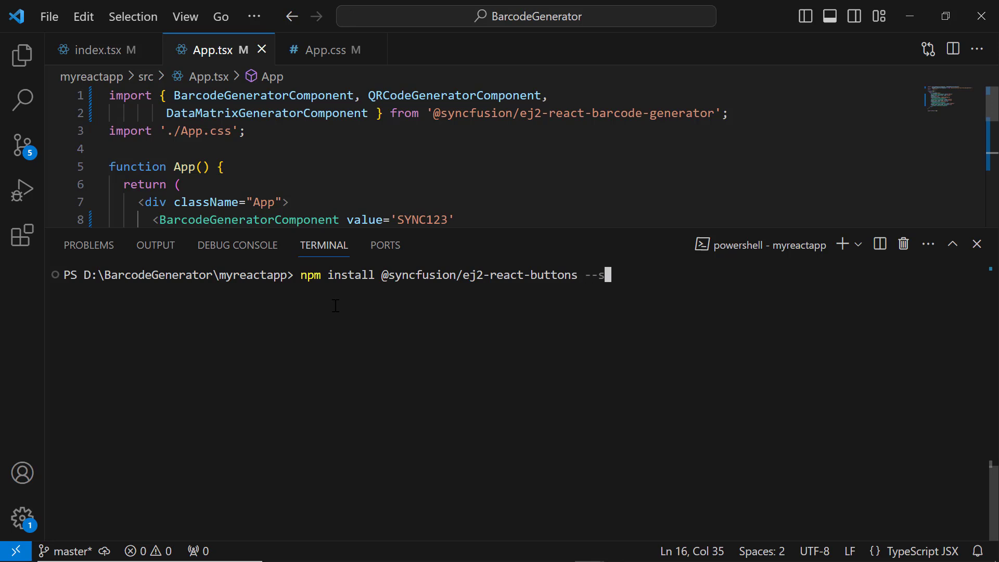
key(Enter)
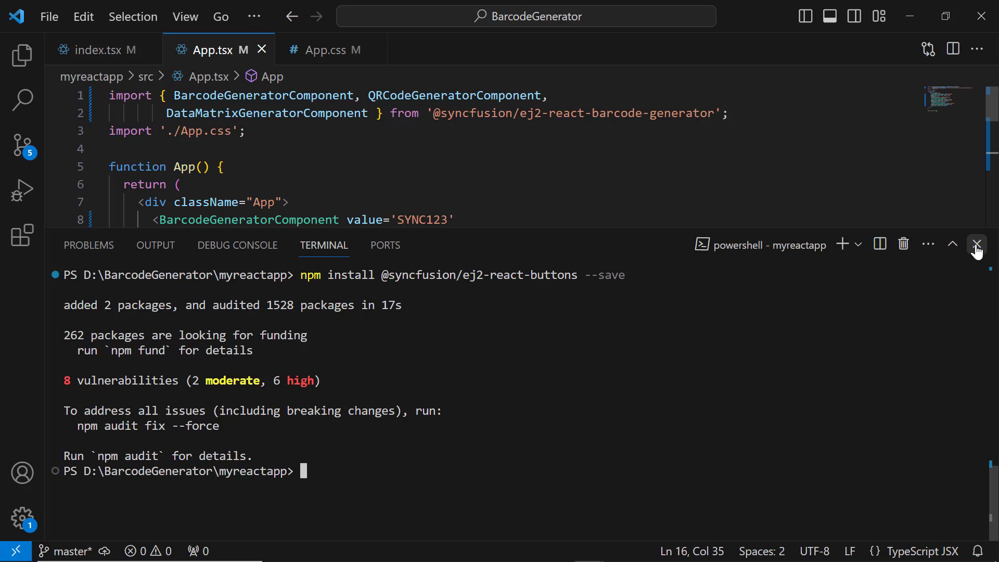
click(977, 244)
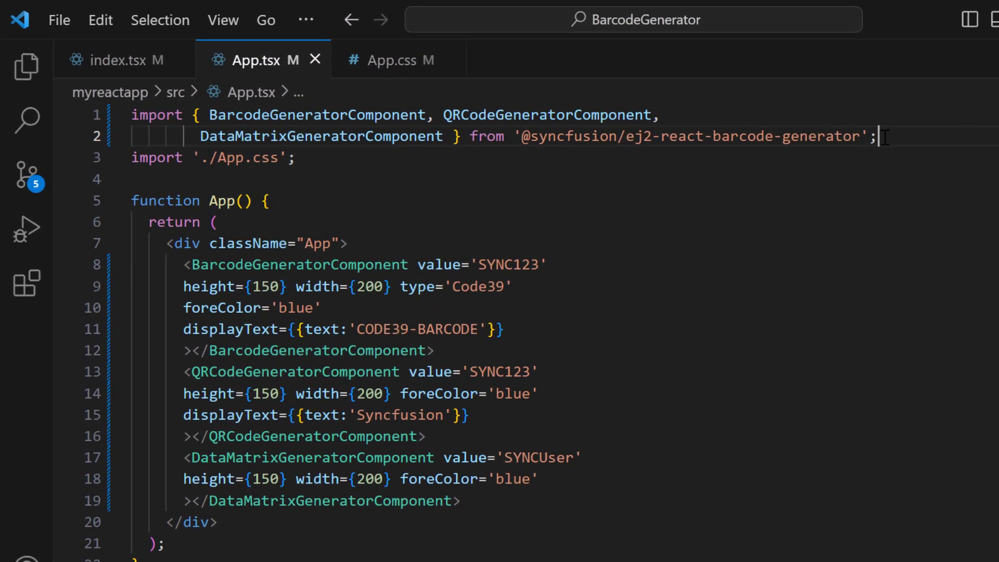
text(import)
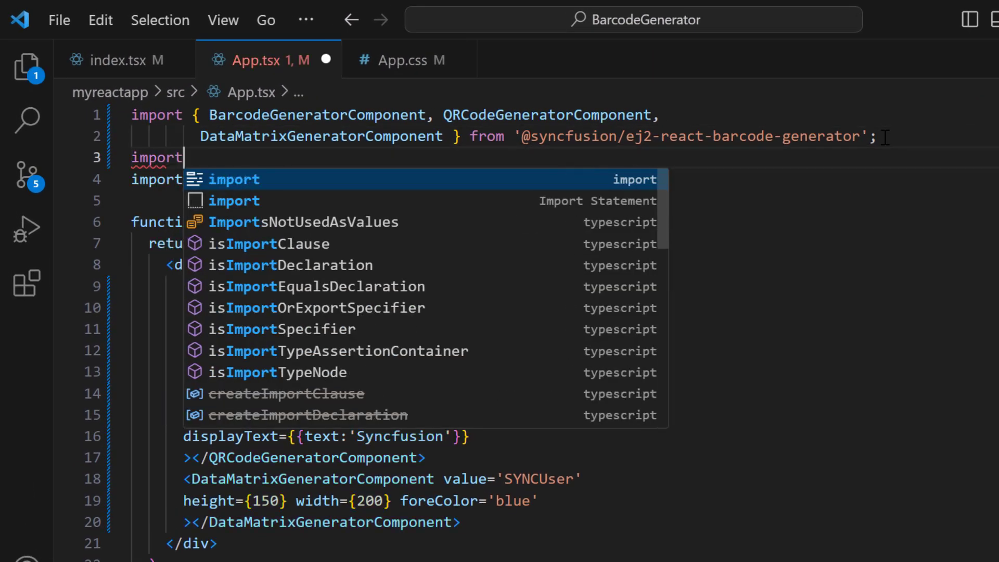
text({ ButtonComponent } from '@syncfusion/ej2-react-buttons';)
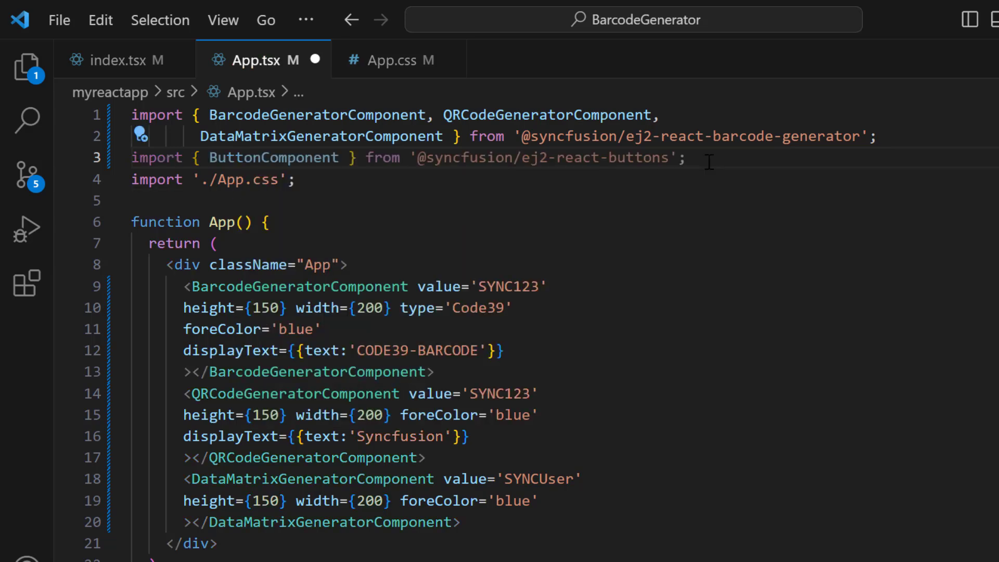
click(399, 60)
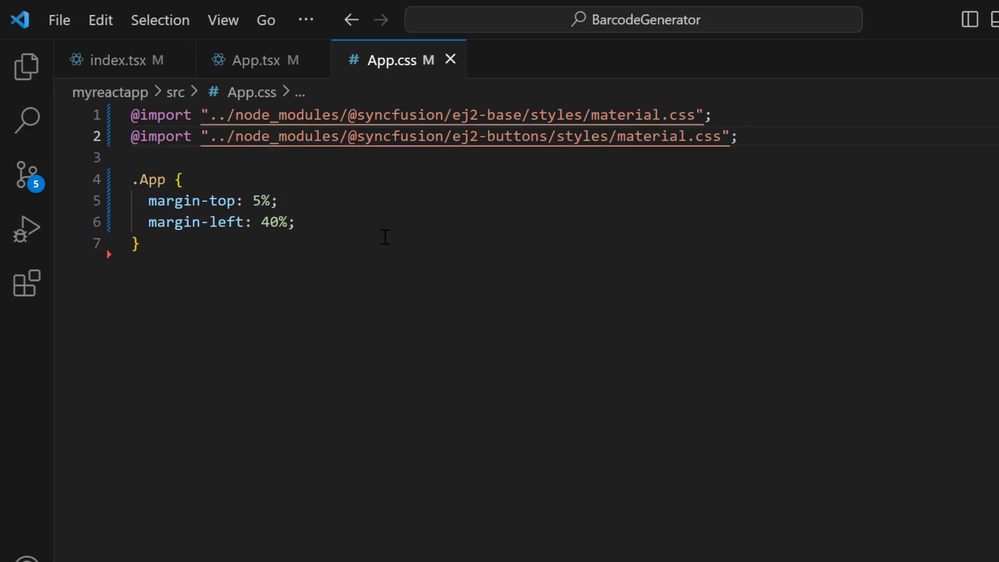
click(255, 59)
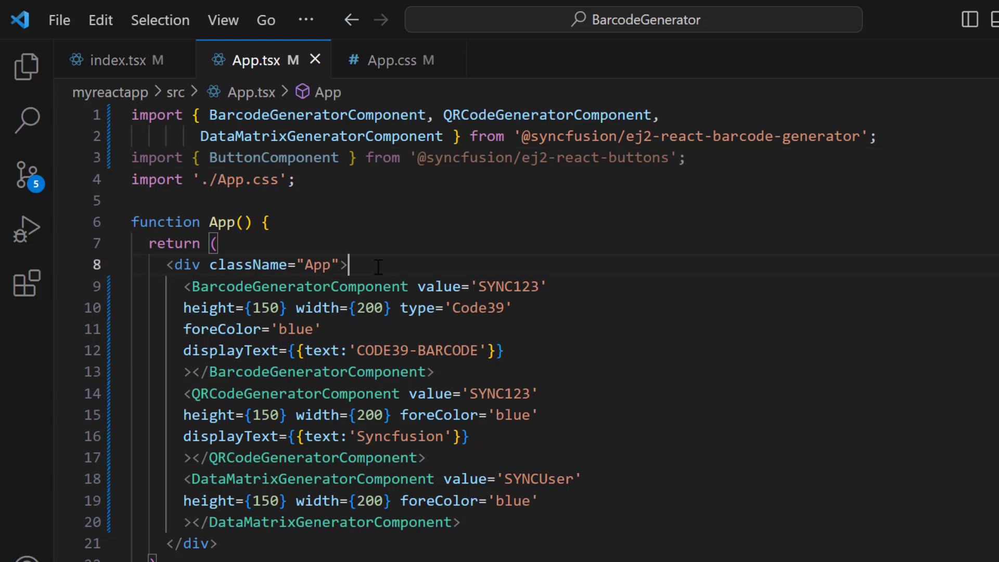
text(<ButtonComponent)
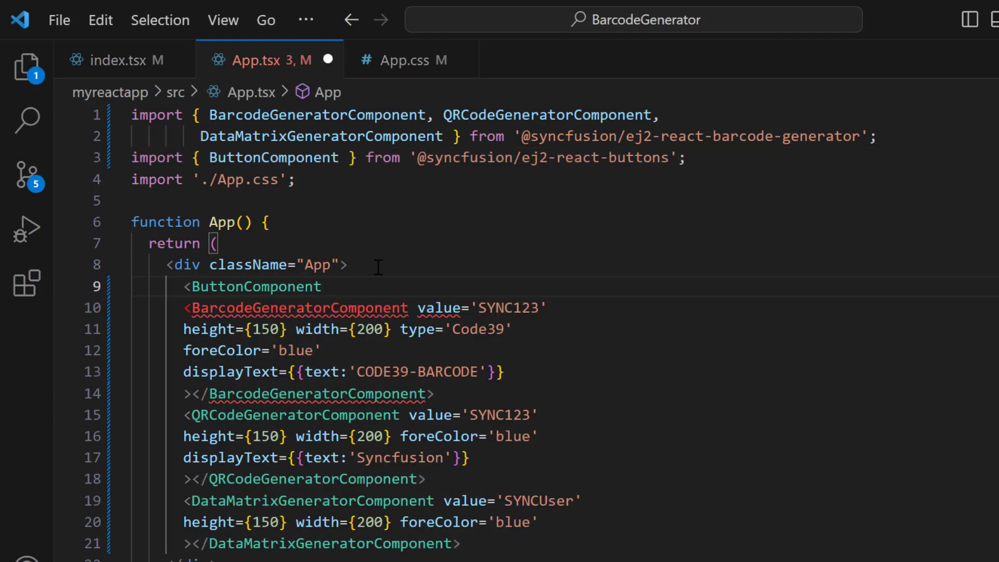
Step: Finish the Export ButtonComponent with onClick={exportImage} and start the exportImage function
text(>Export</ButtonComponent>)
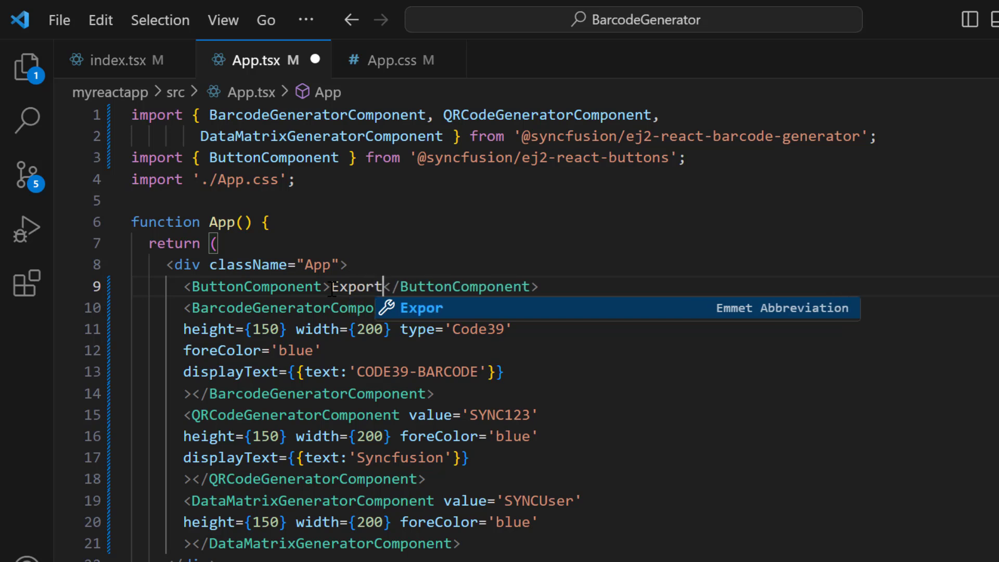
text(onClick={e)
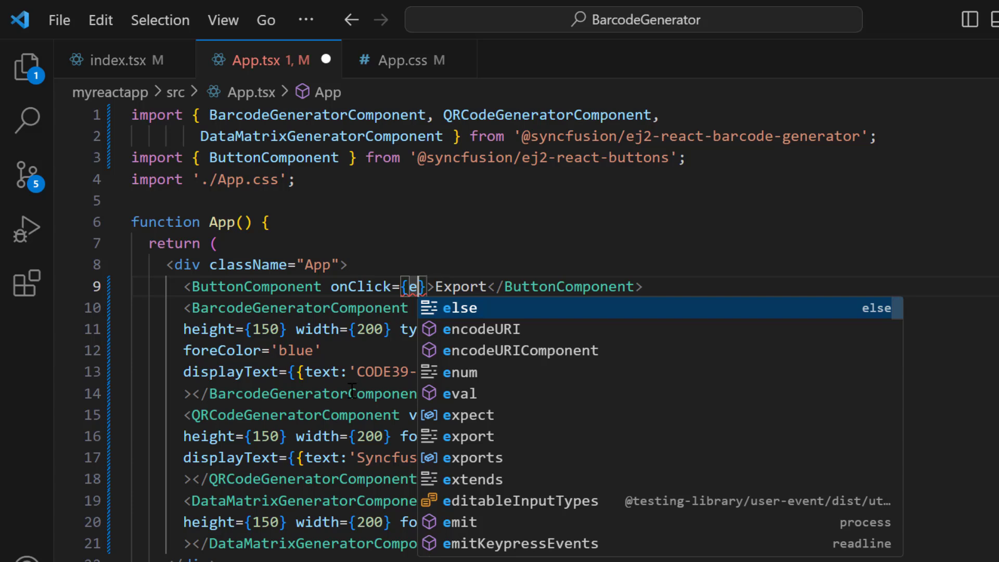
text(xportImage)
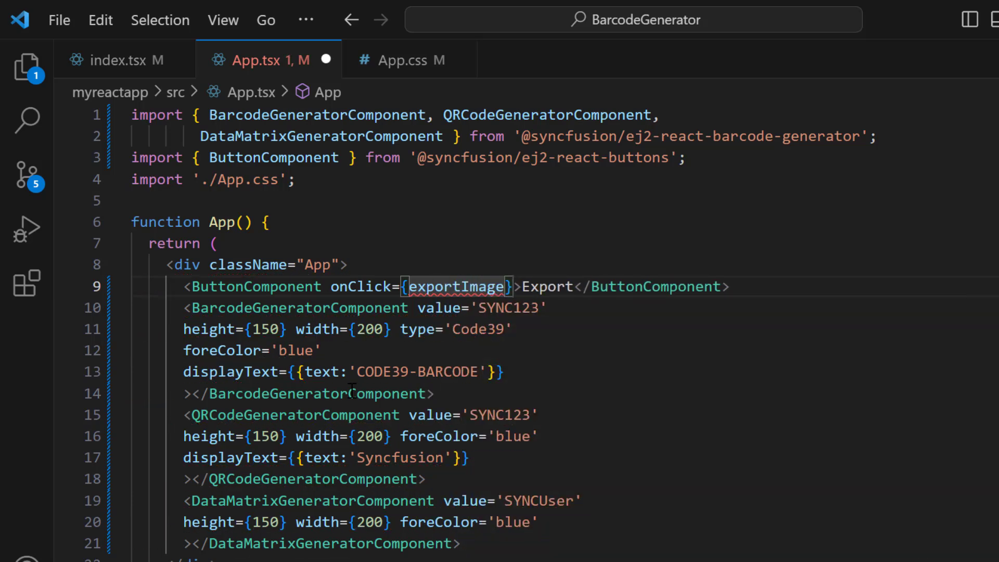
text(fu)
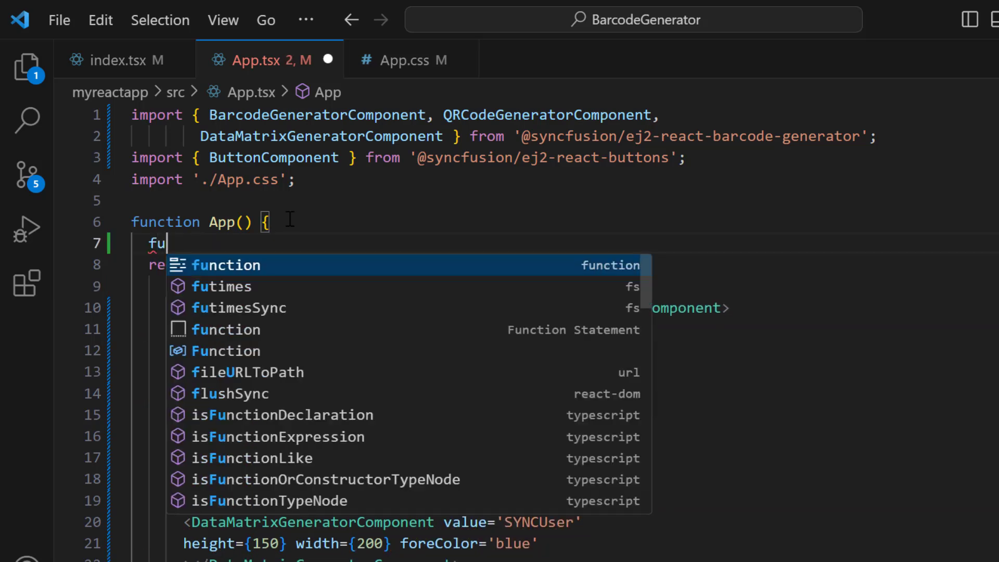
text(nction exportImage(){)
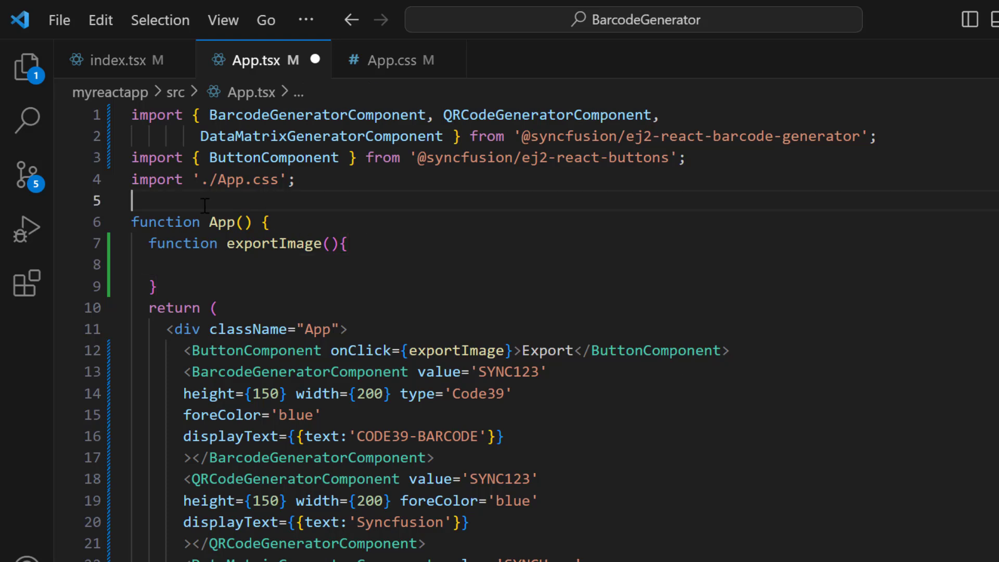
Step: Declare barcodeInstance, wire it via ref, and call barcodeInstance.exportImage('Syncfusion-image','JPG')
text(let barc)
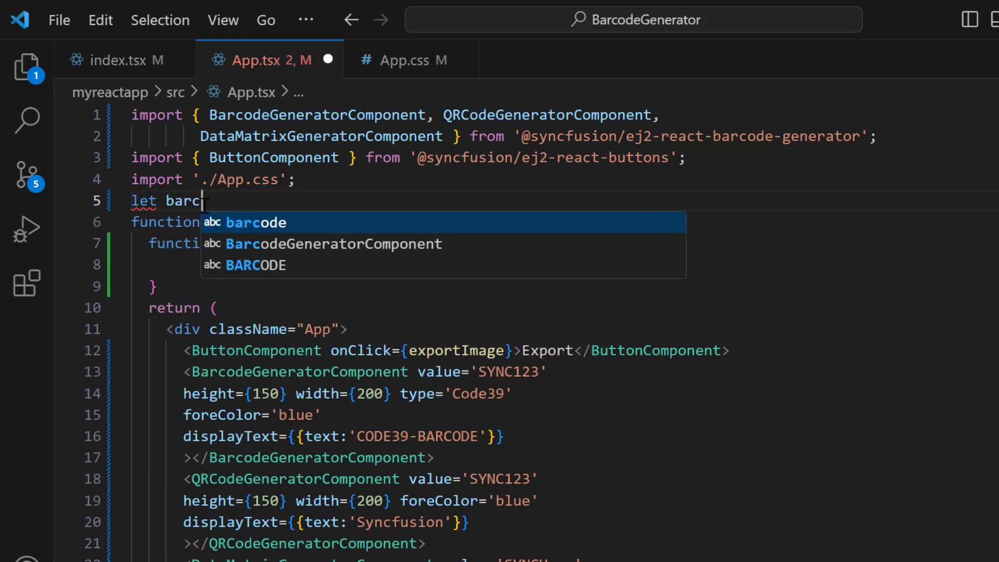
text(odeInstance:any;)
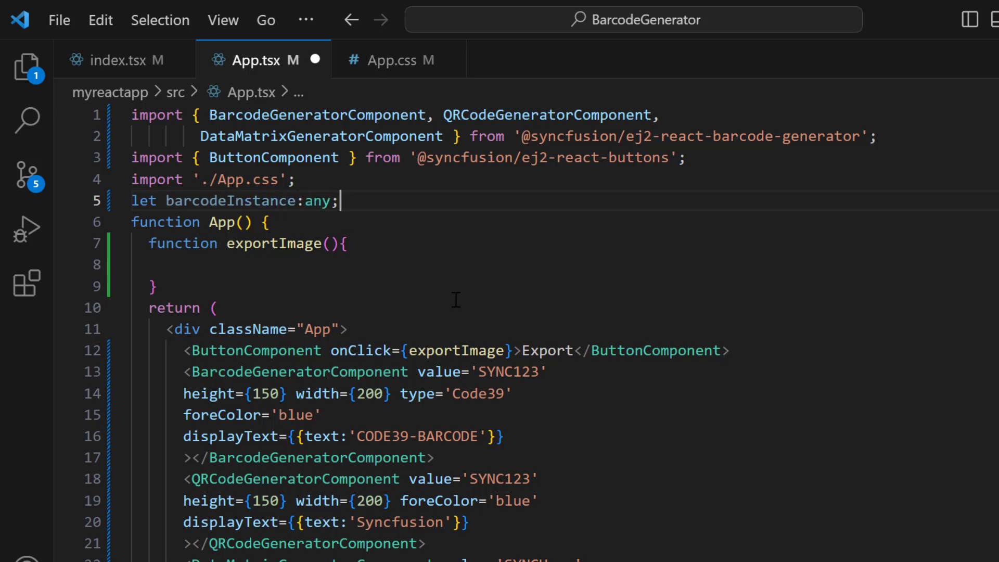
text(ref={barcode => ()
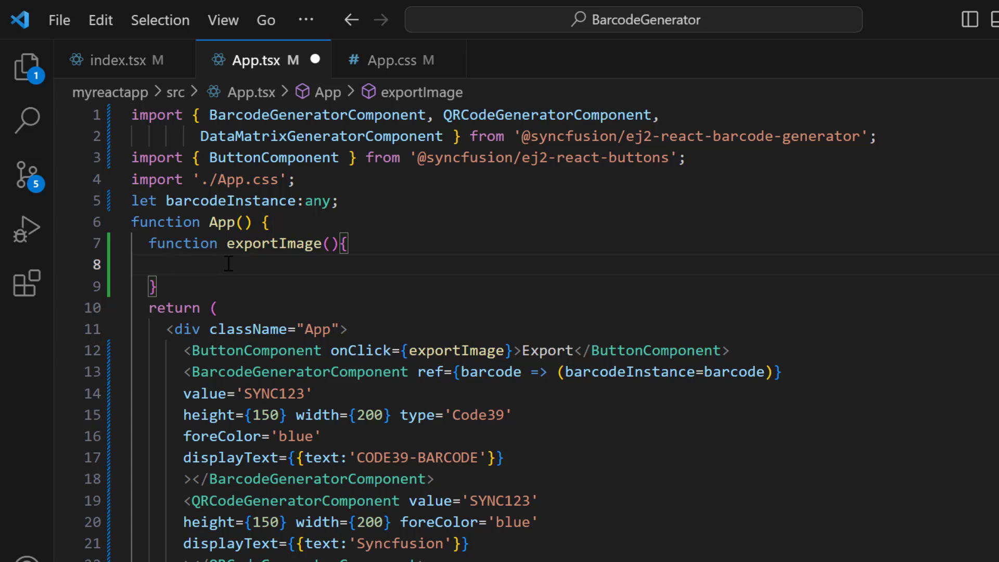
text(barcodeInstance.exportImage('Syncfusion-image','JPG');)
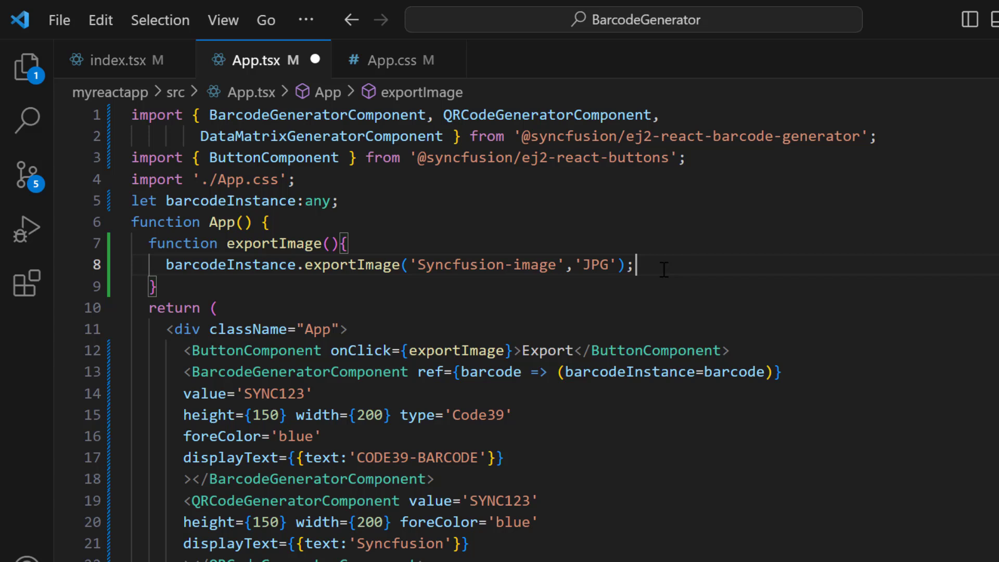
drag(417, 265, 616, 265)
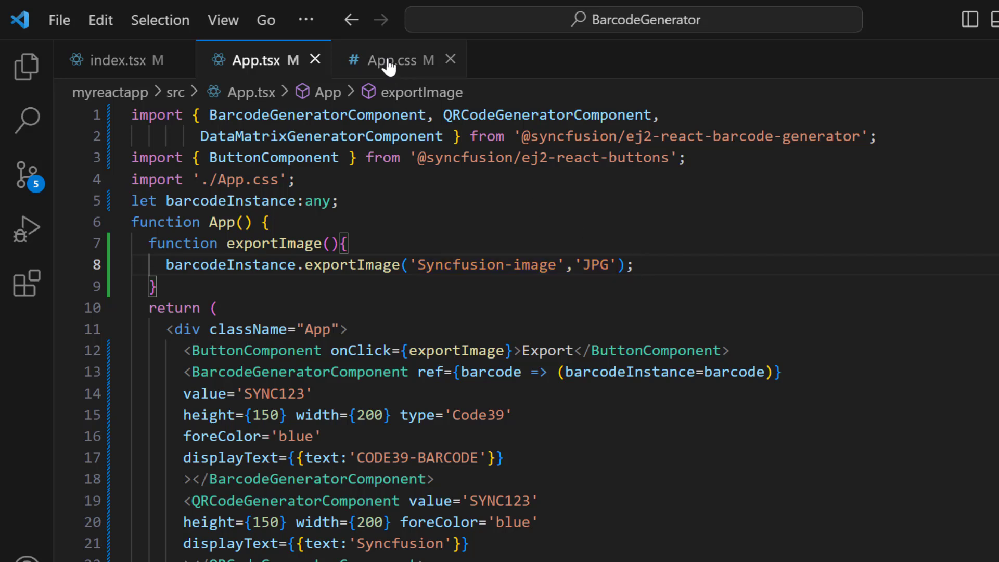
Step: Click Export on localhost:3000 and view the downloaded Syncfusion-image (1).jpg
click(399, 59)
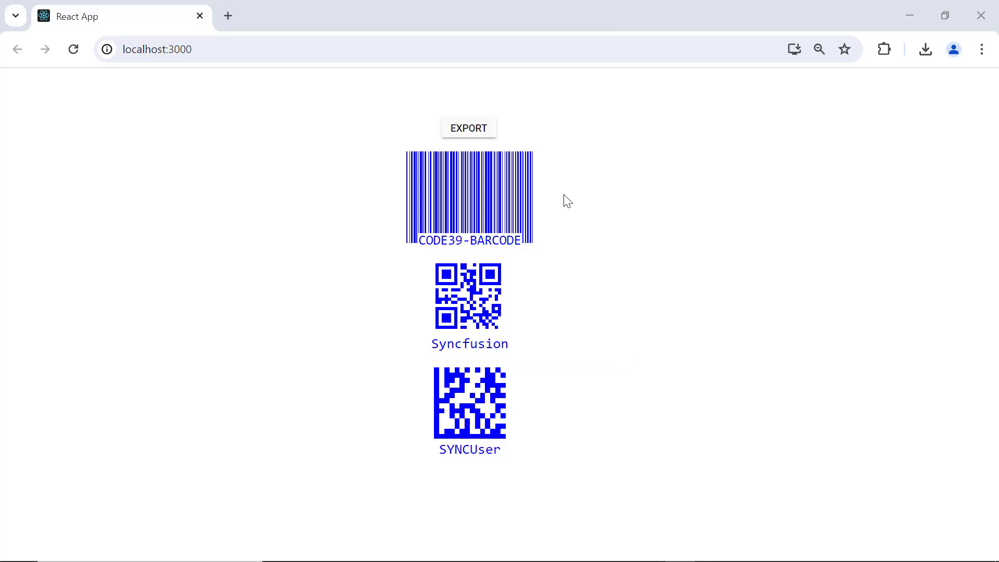
click(468, 128)
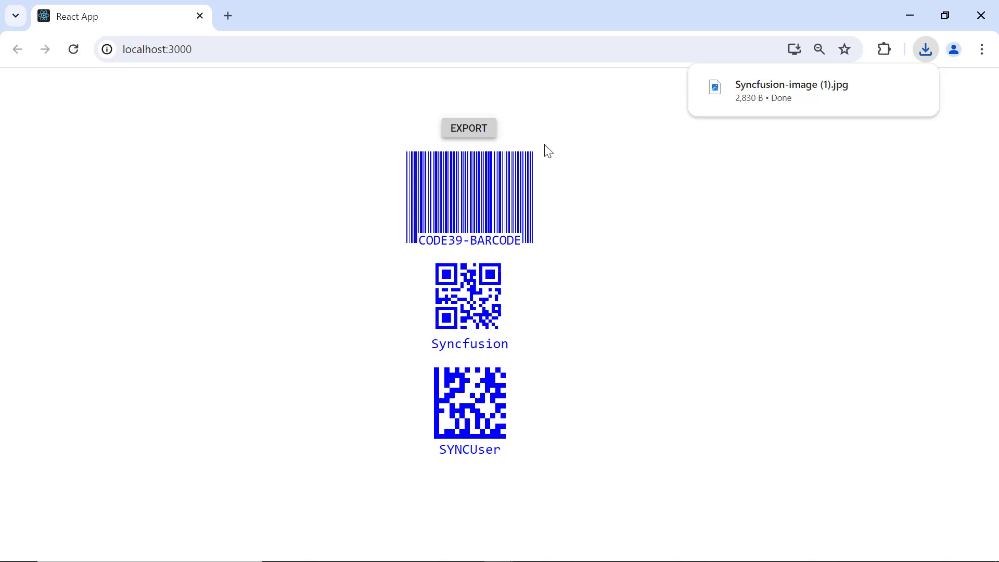
click(791, 85)
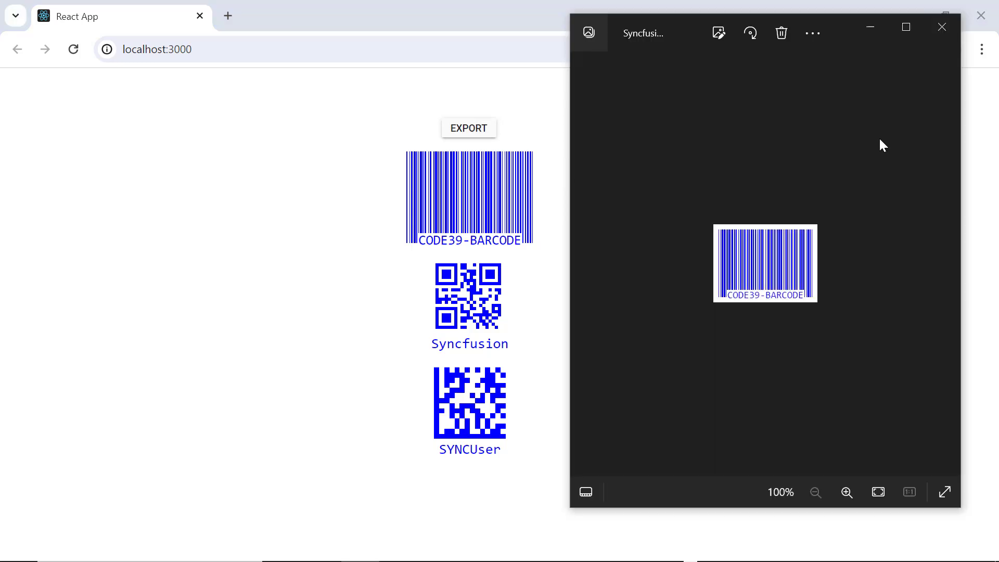